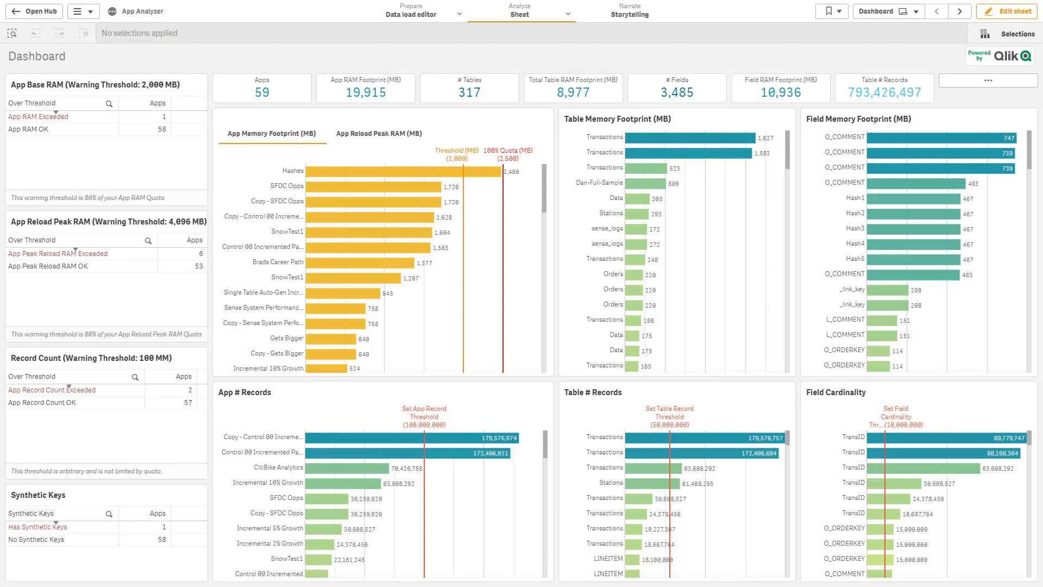
mouse_move(102, 444)
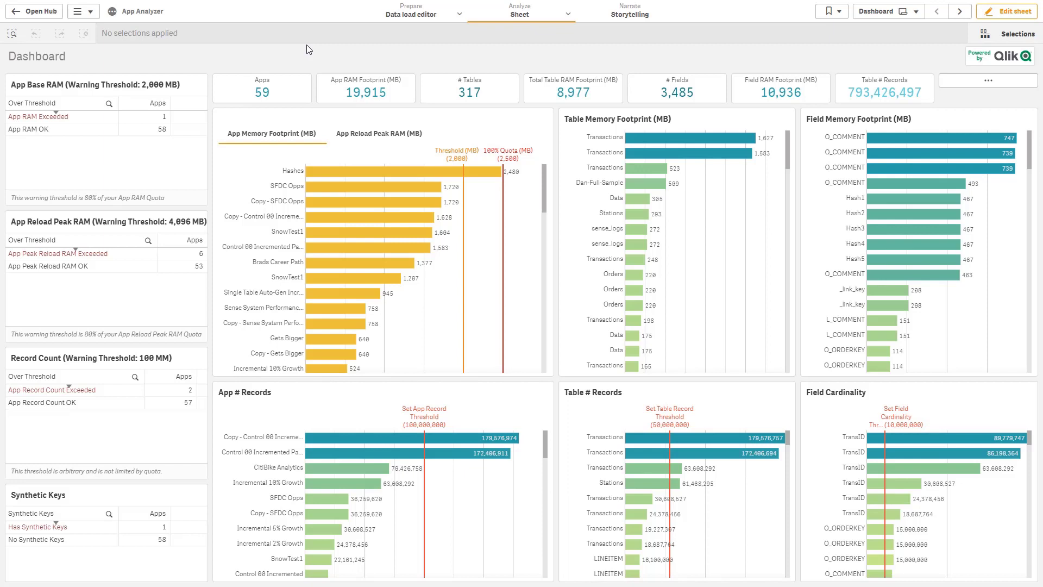
mouse_move(302, 53)
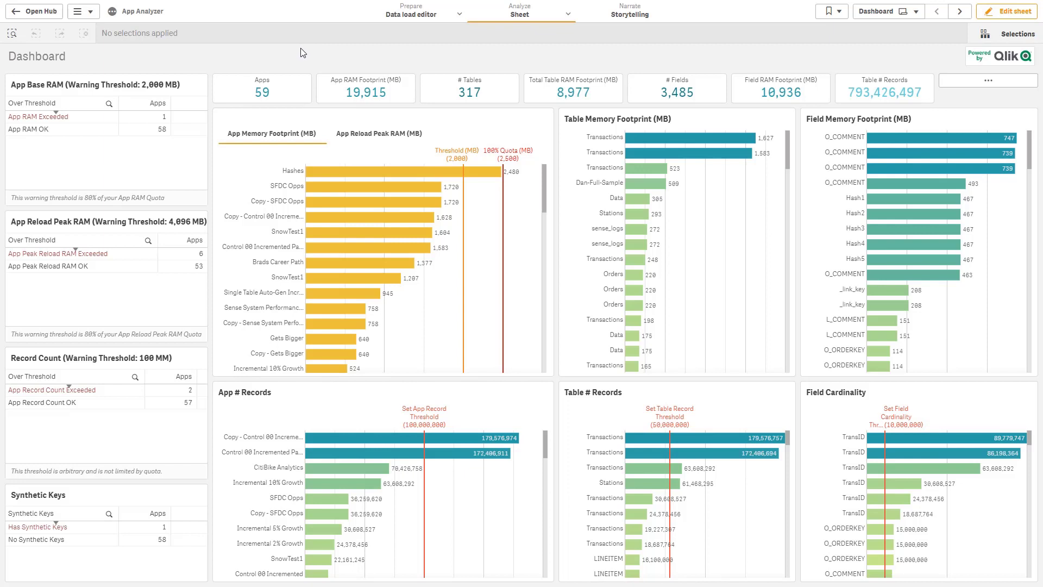
mouse_move(157, 66)
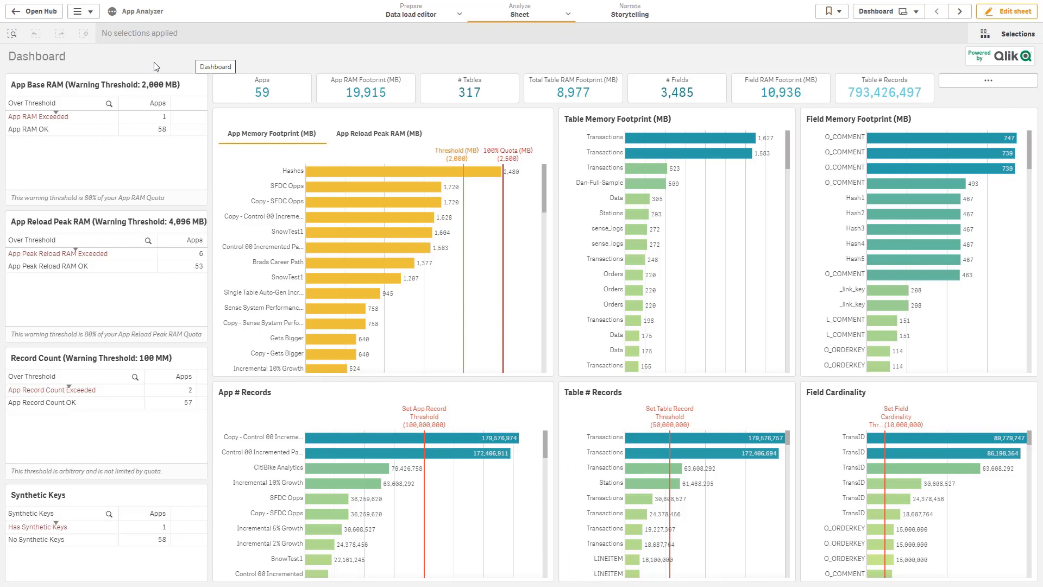
mouse_move(150, 65)
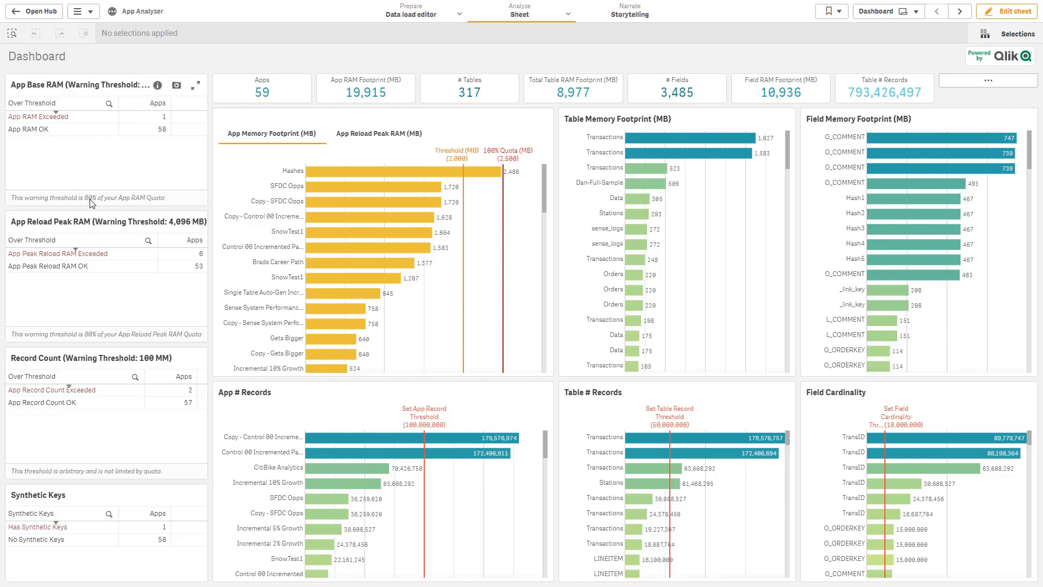
mouse_move(528, 163)
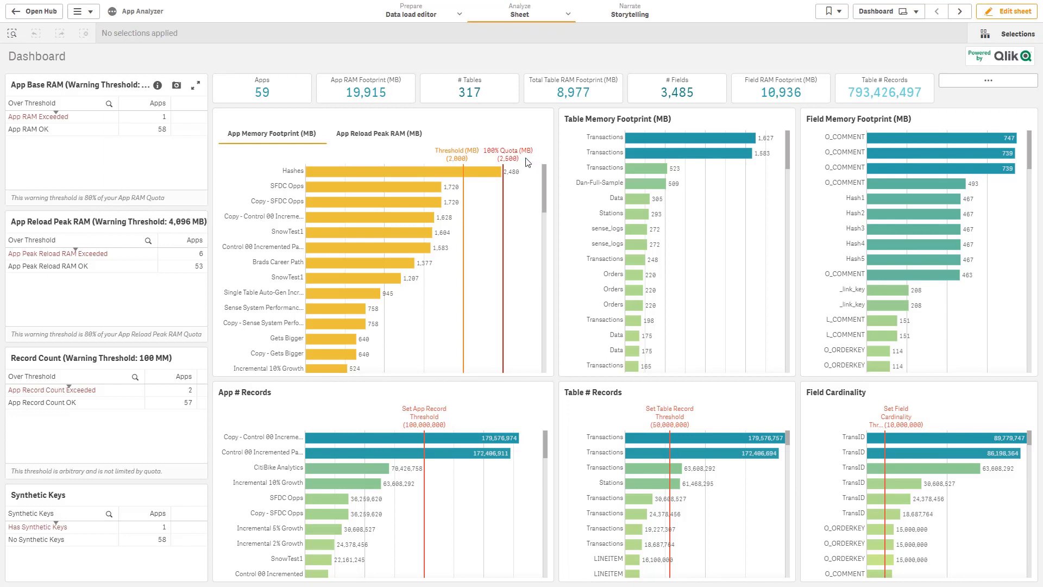
mouse_move(521, 158)
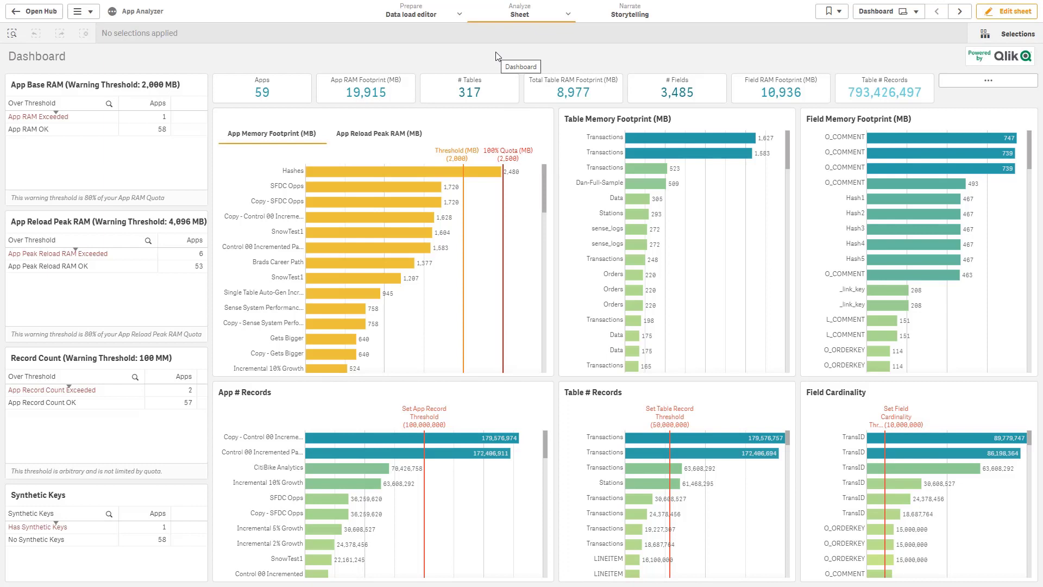
mouse_move(183, 215)
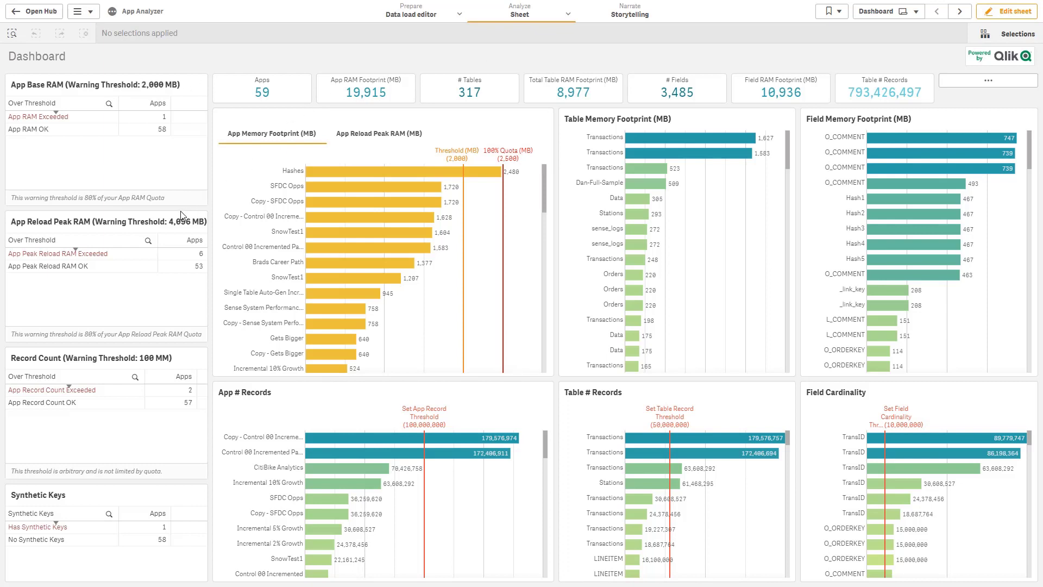
mouse_move(144, 186)
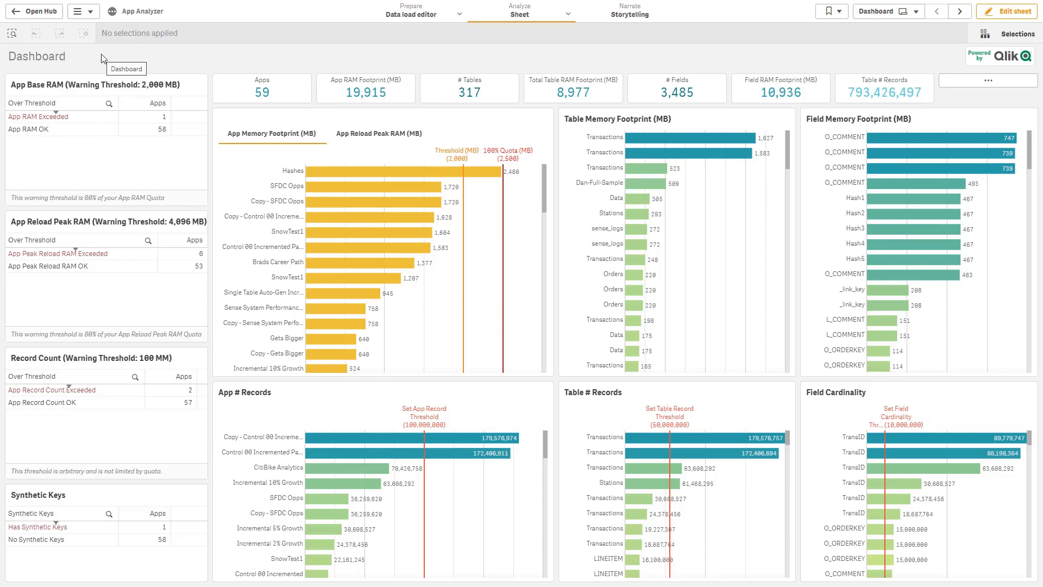
mouse_move(141, 68)
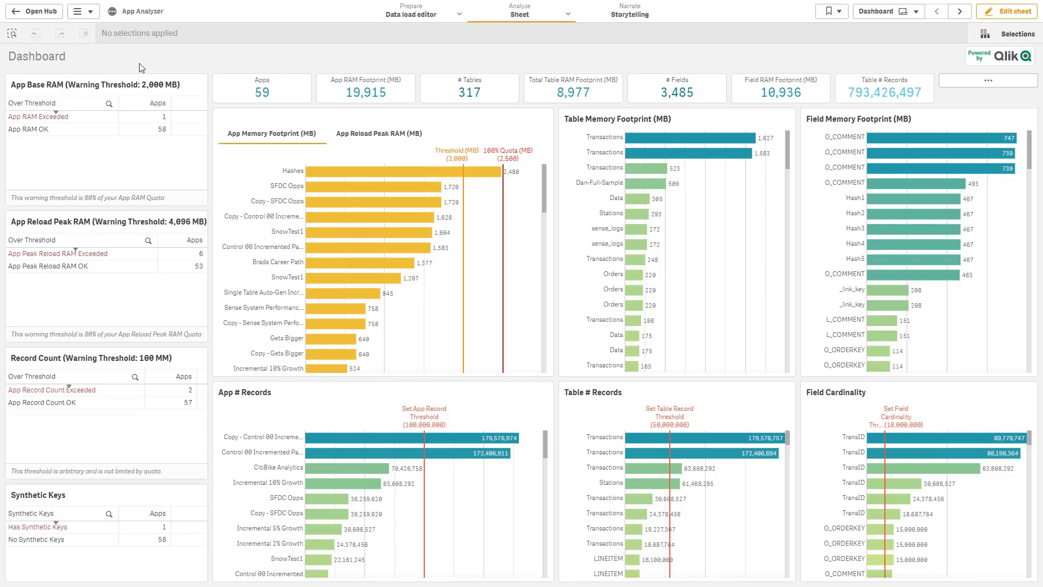
mouse_move(180, 224)
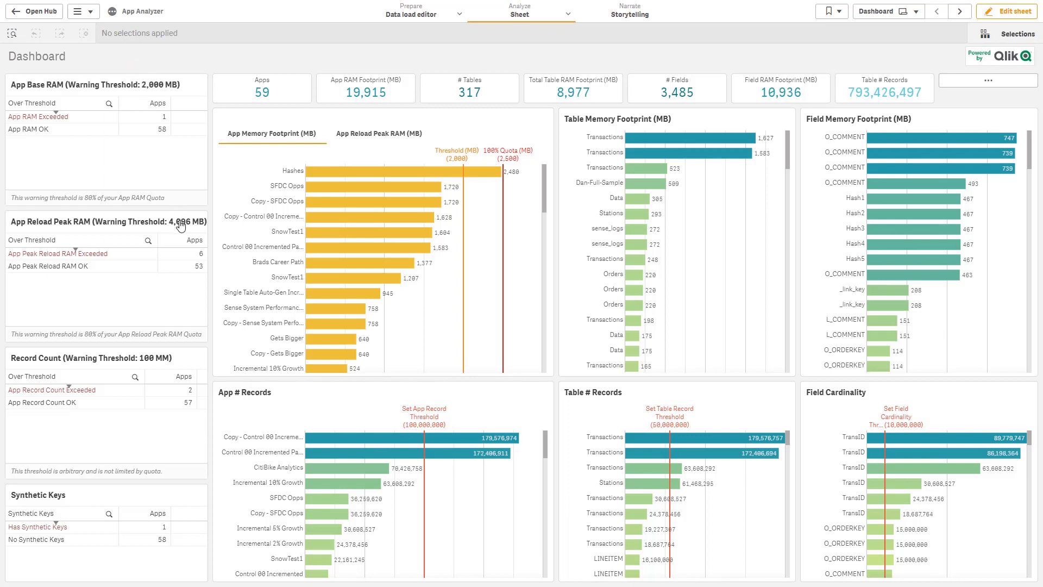
mouse_move(173, 210)
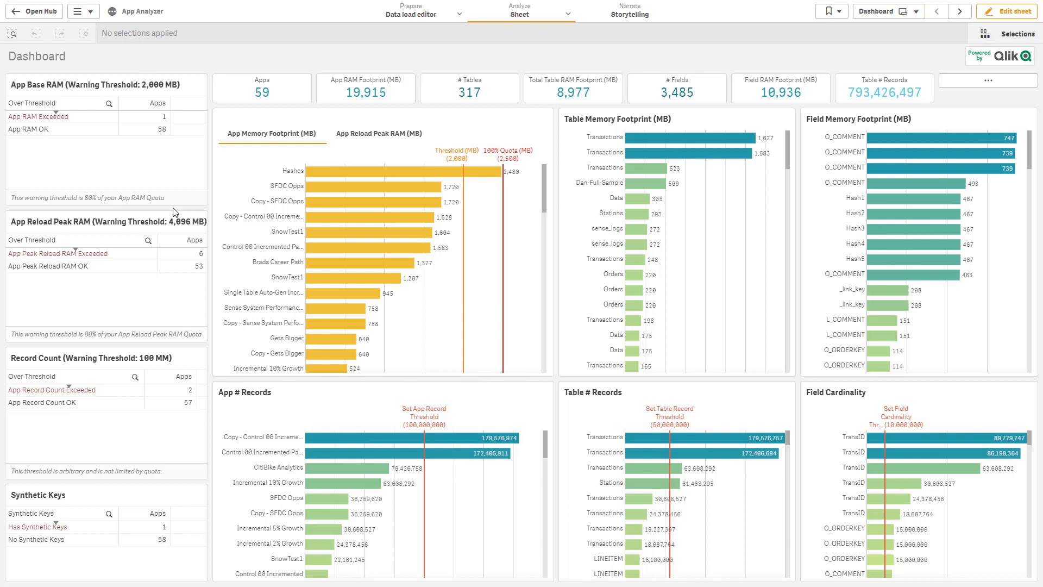
mouse_move(284, 189)
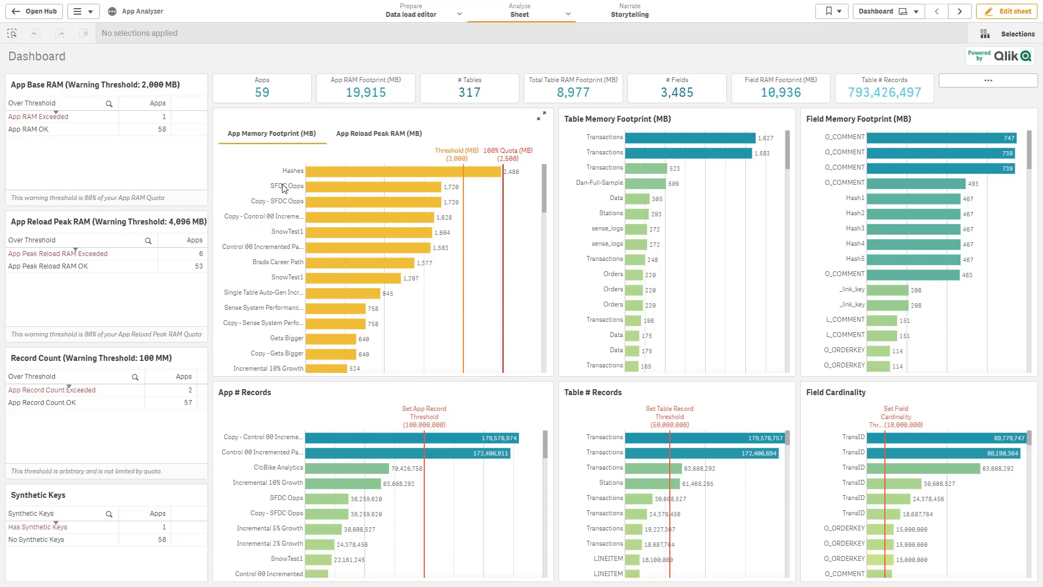
- Filter the Dashboard to the SFDC Opps app, then advance to Threshold Analysis
left_click(293, 187)
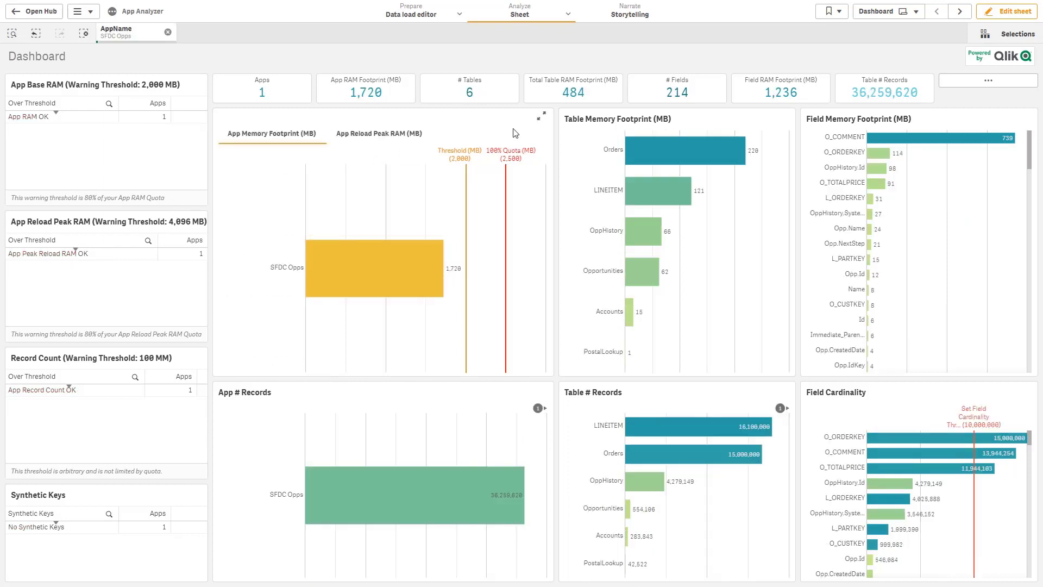
mouse_move(856, 254)
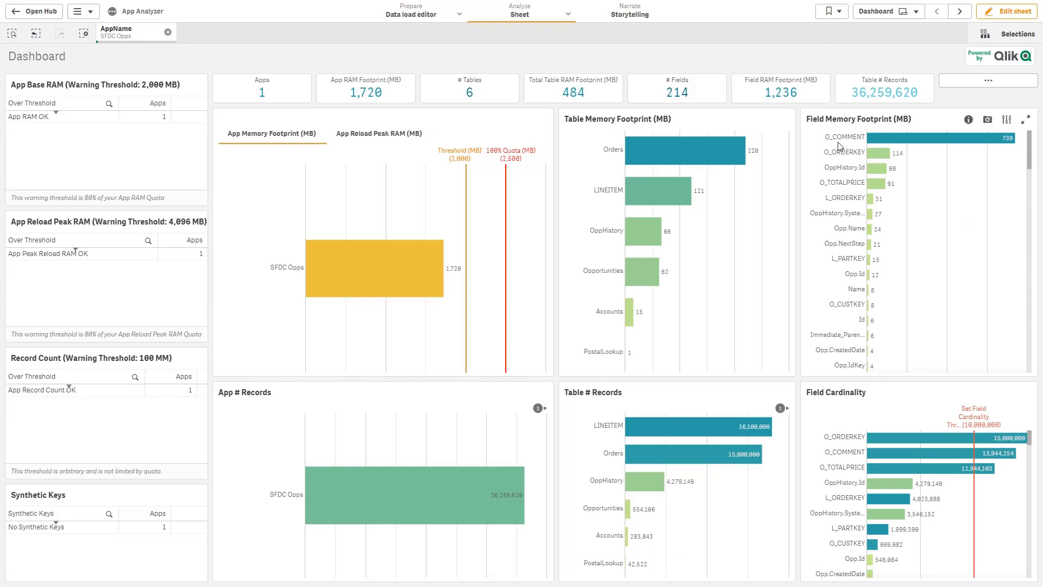
mouse_move(841, 146)
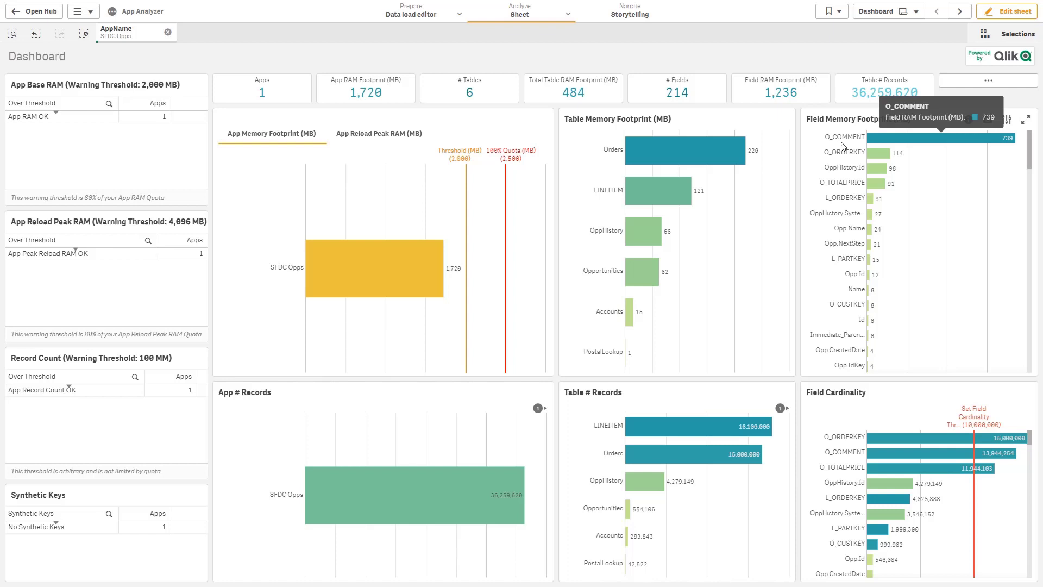
mouse_move(626, 150)
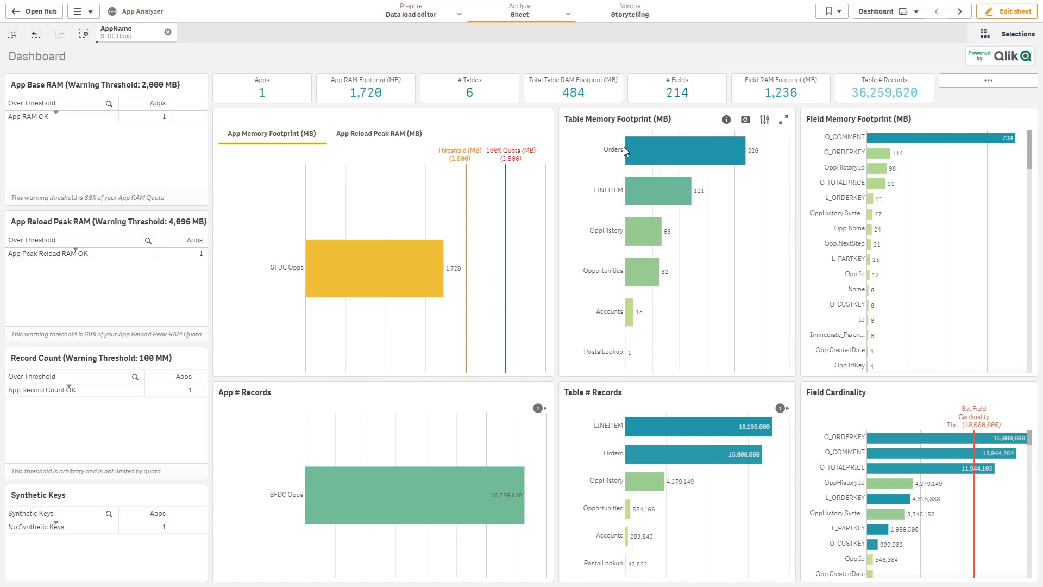
mouse_move(608, 191)
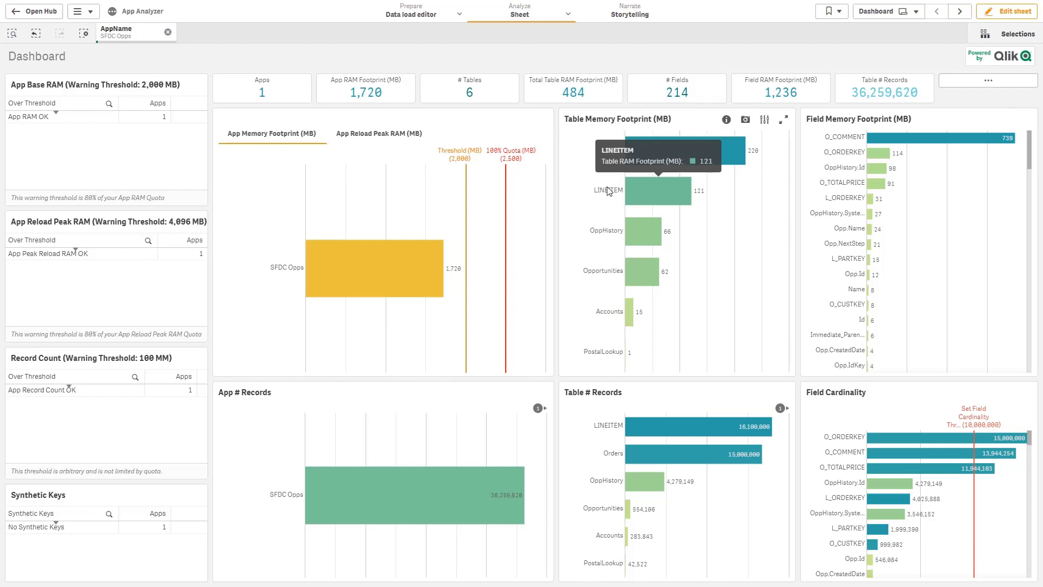
mouse_move(888, 439)
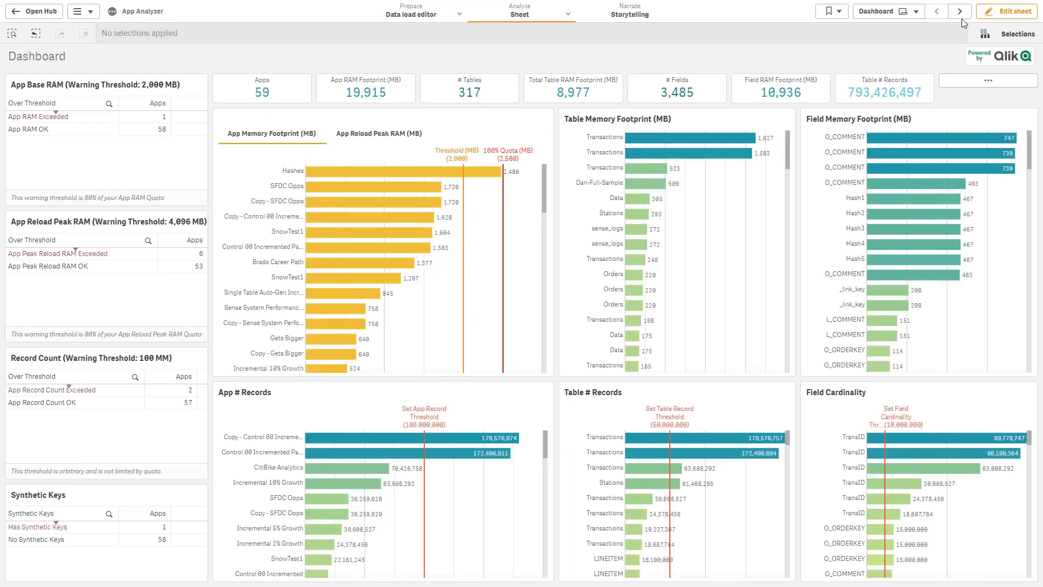
left_click(951, 11)
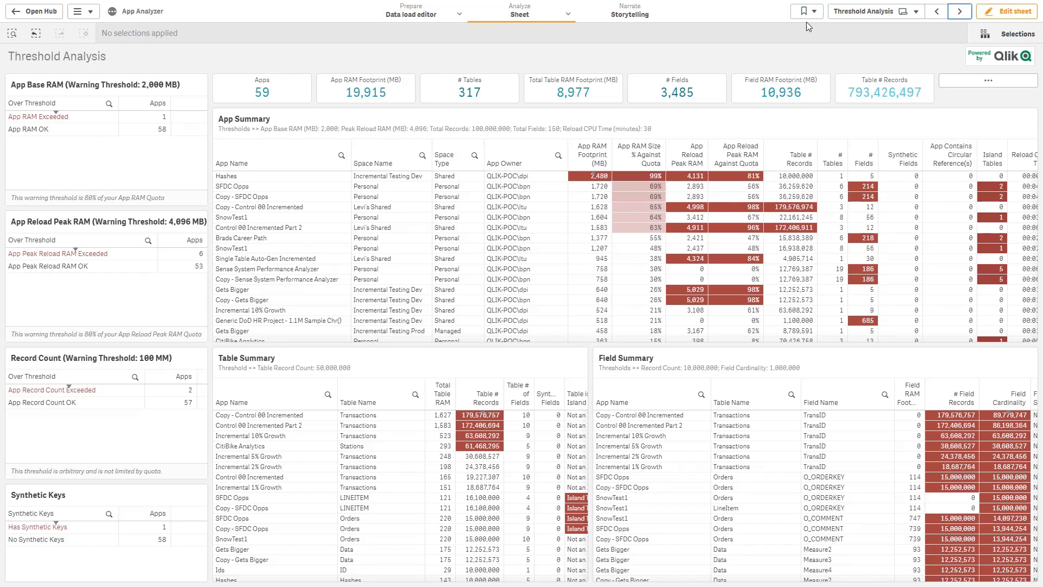
mouse_move(676, 84)
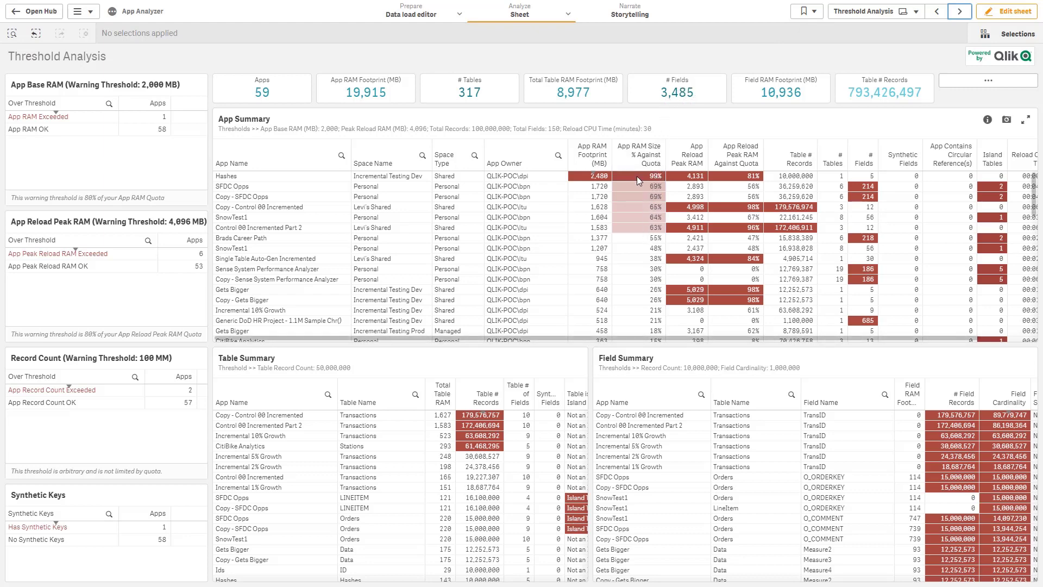
mouse_move(641, 179)
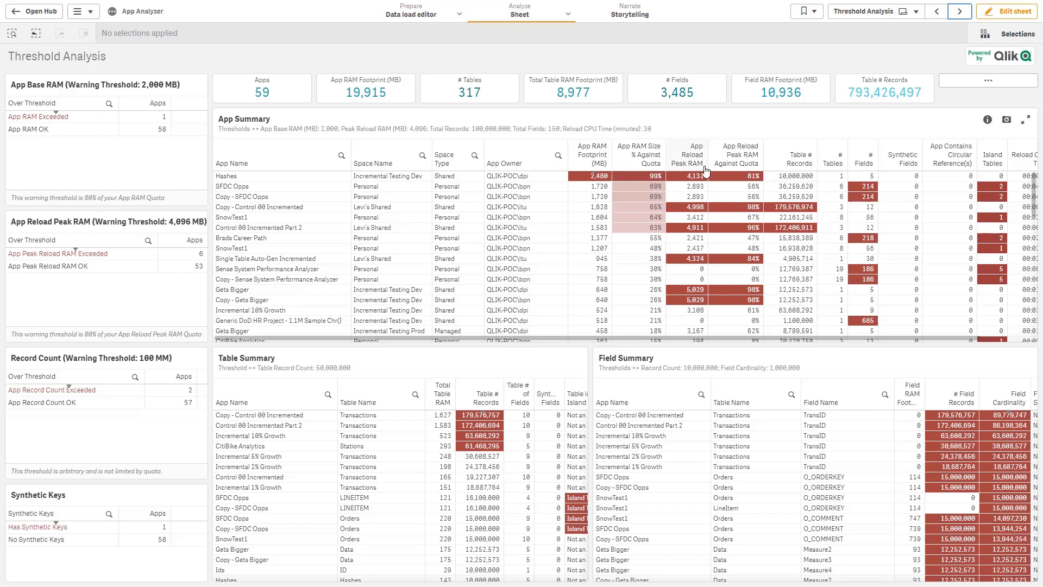
mouse_move(914, 48)
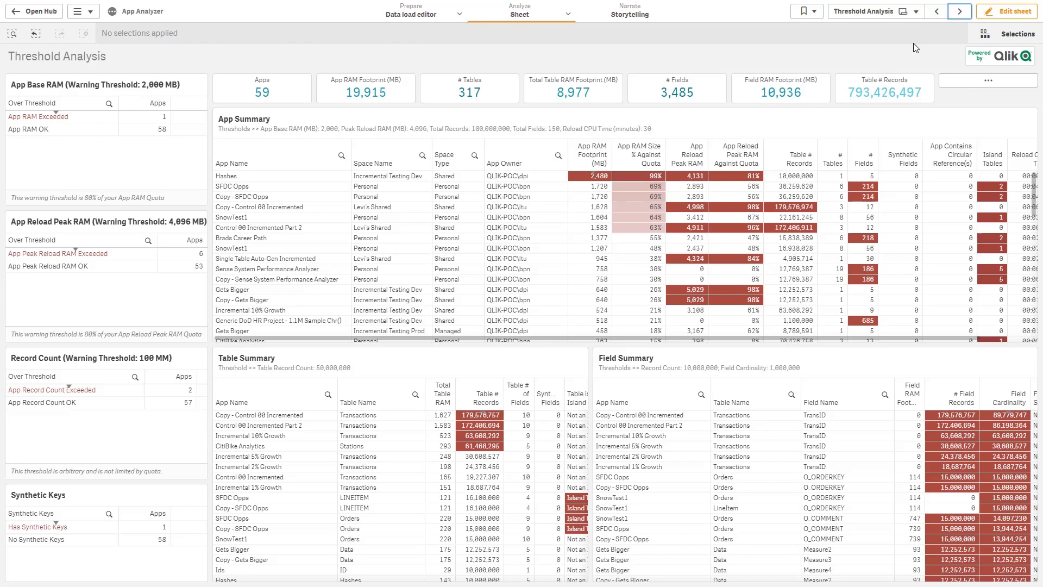
- Review App RAM to Quota, then advance to the App Analysis sheet with its 59 apps
left_click(959, 11)
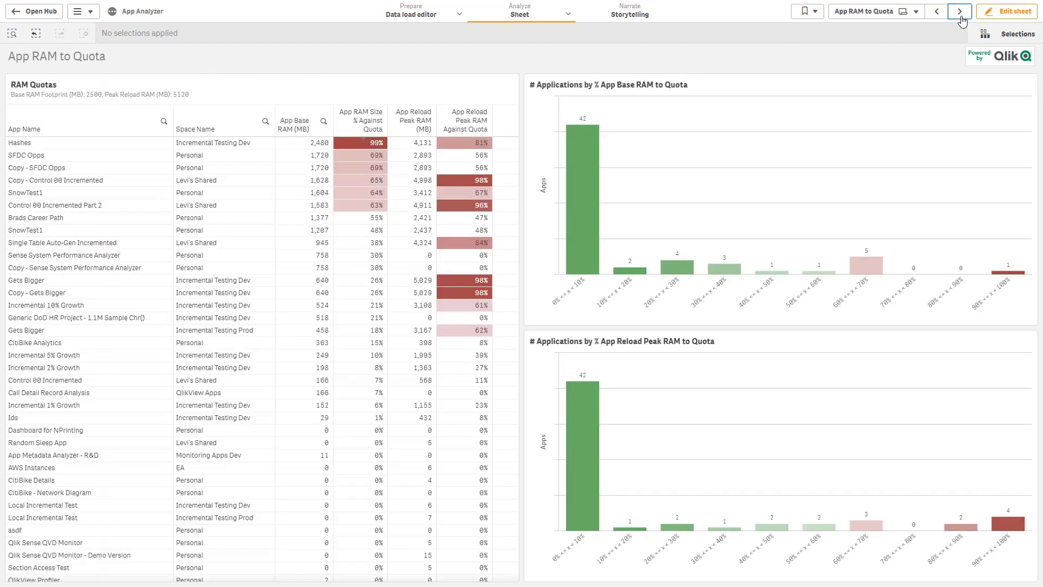
mouse_move(642, 37)
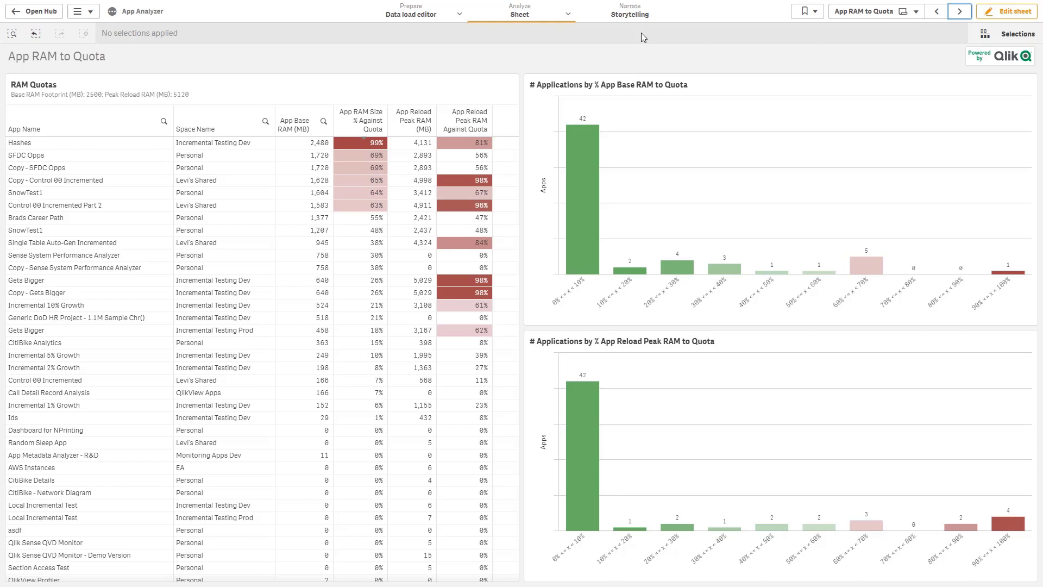
mouse_move(645, 77)
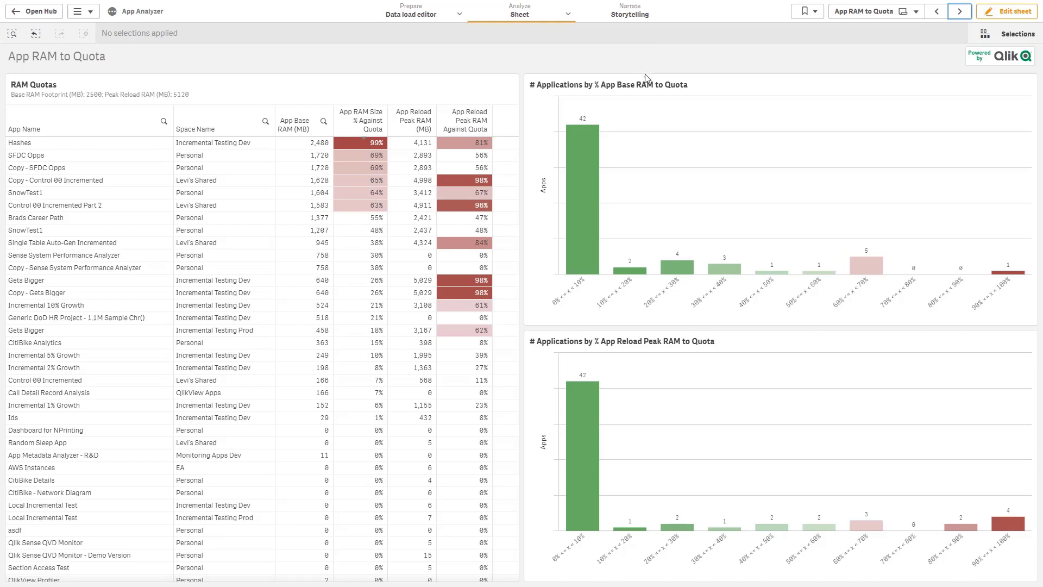
mouse_move(559, 313)
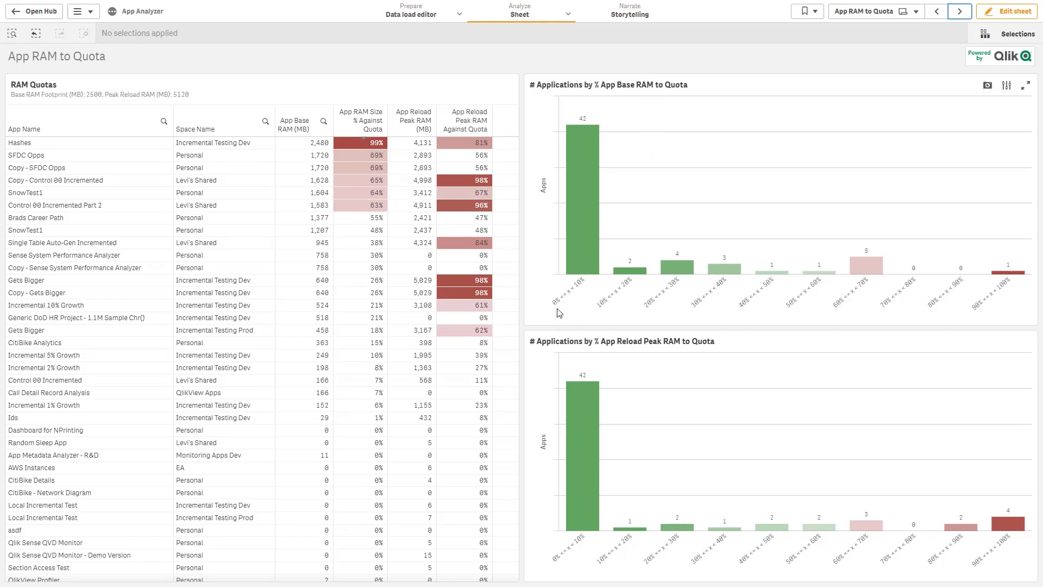
mouse_move(1001, 302)
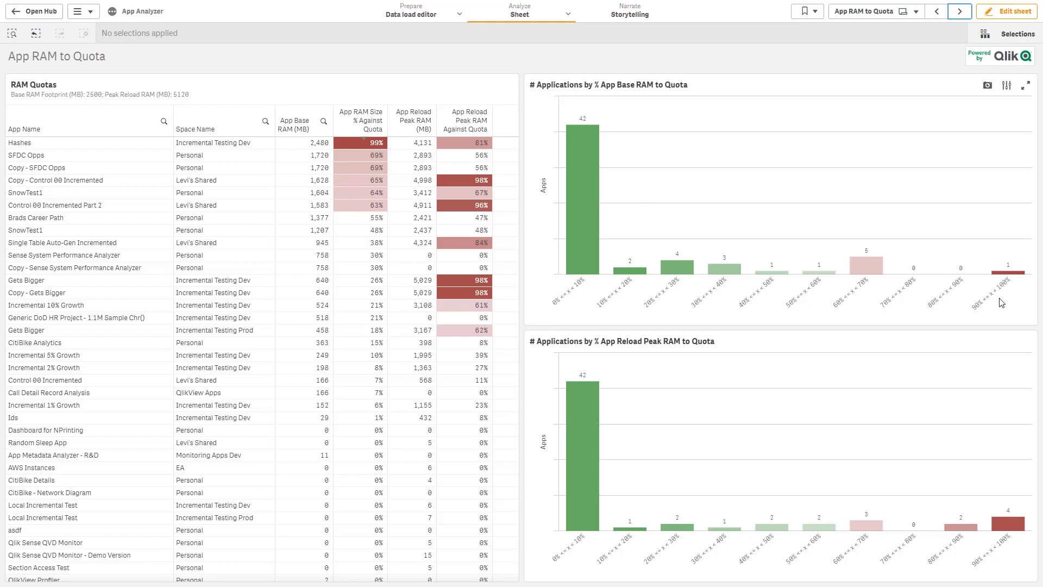
mouse_move(701, 348)
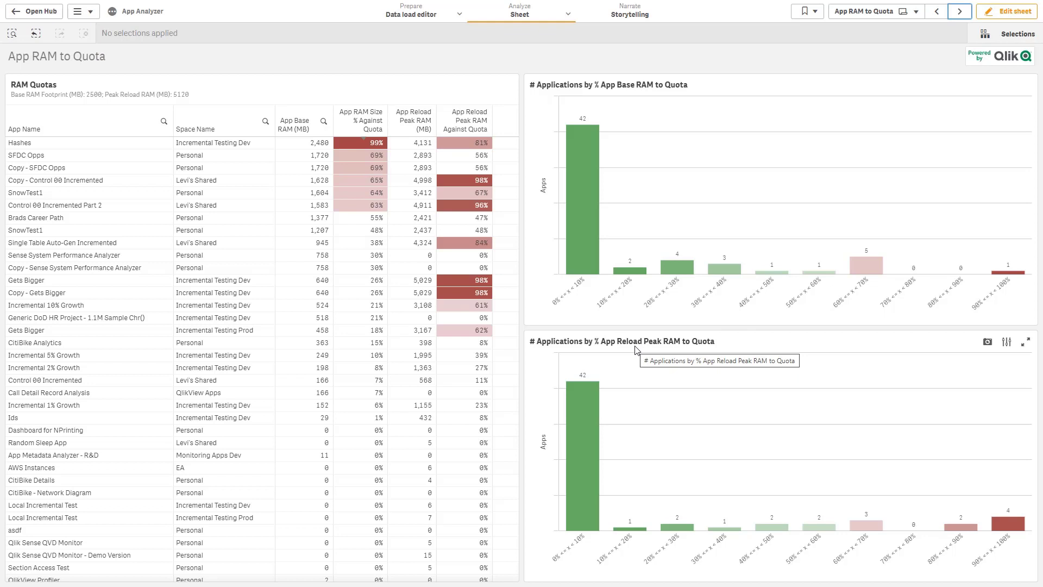
mouse_move(628, 163)
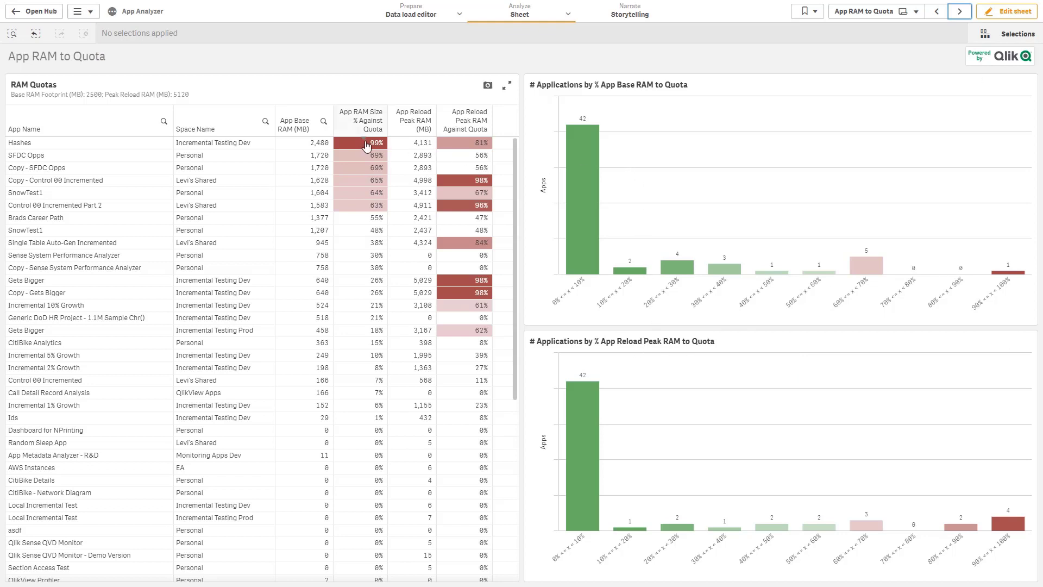
mouse_move(112, 121)
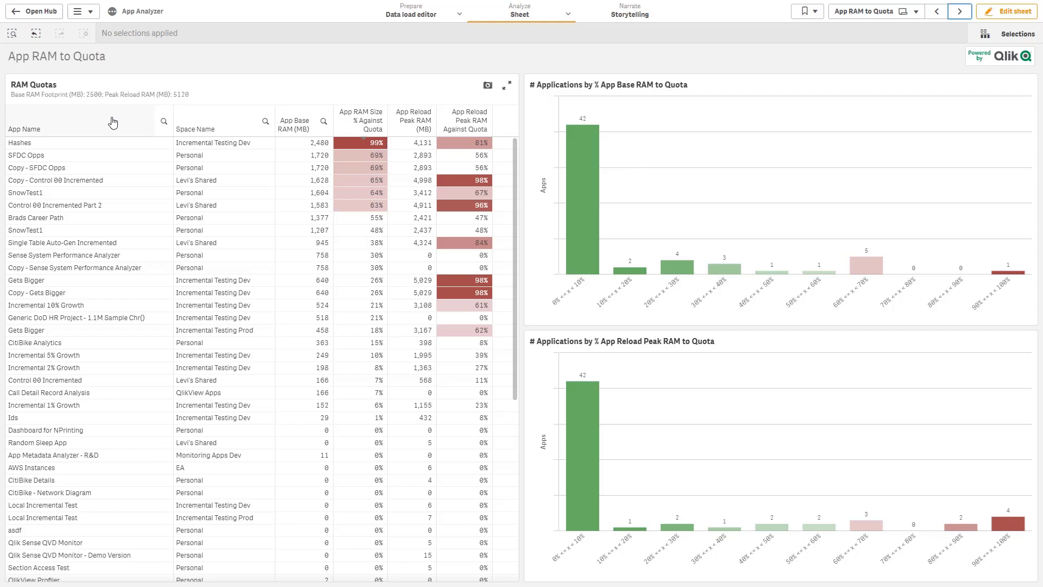
mouse_move(160, 55)
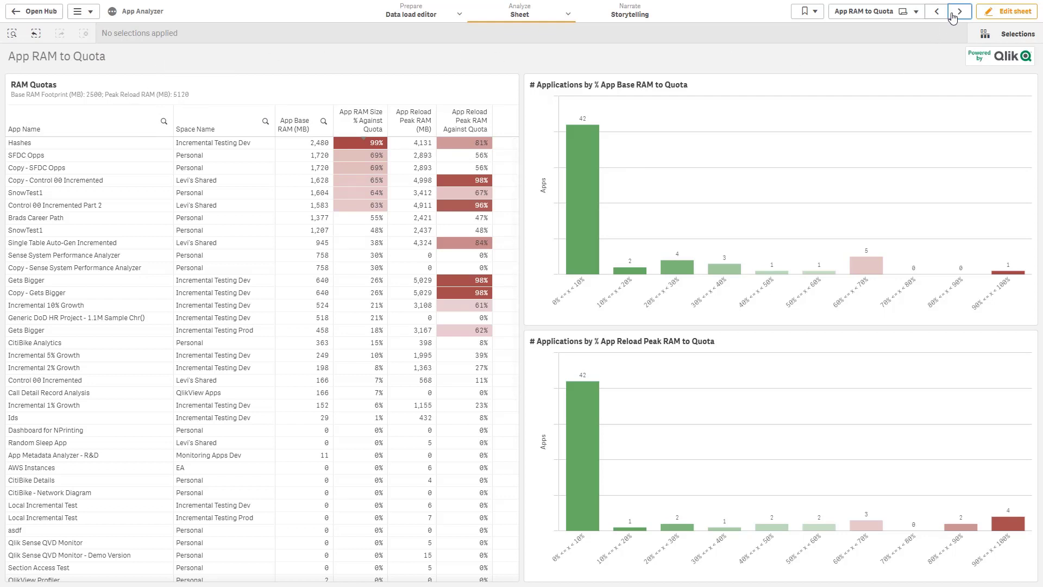
left_click(959, 11)
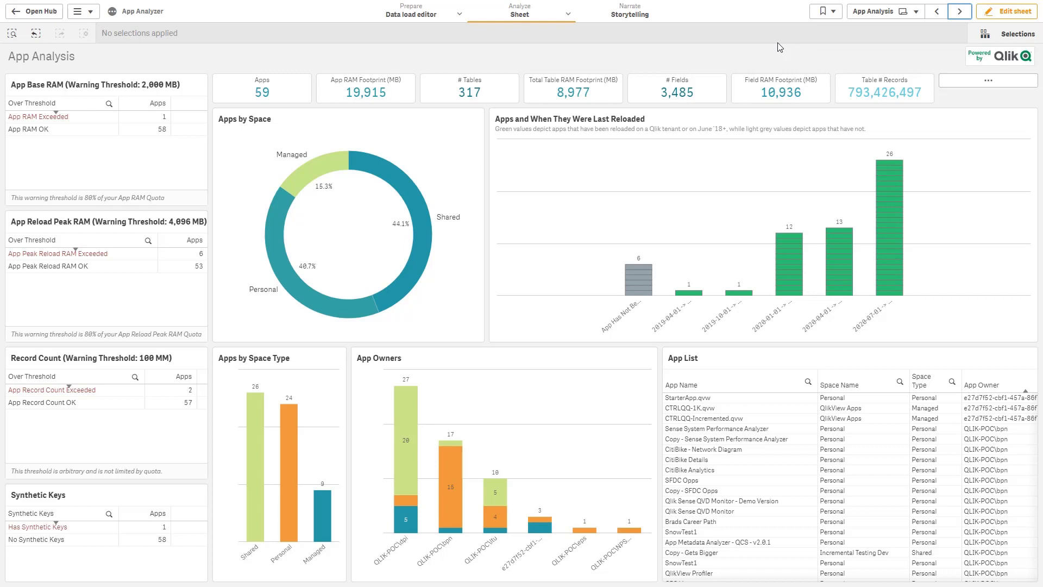
mouse_move(710, 33)
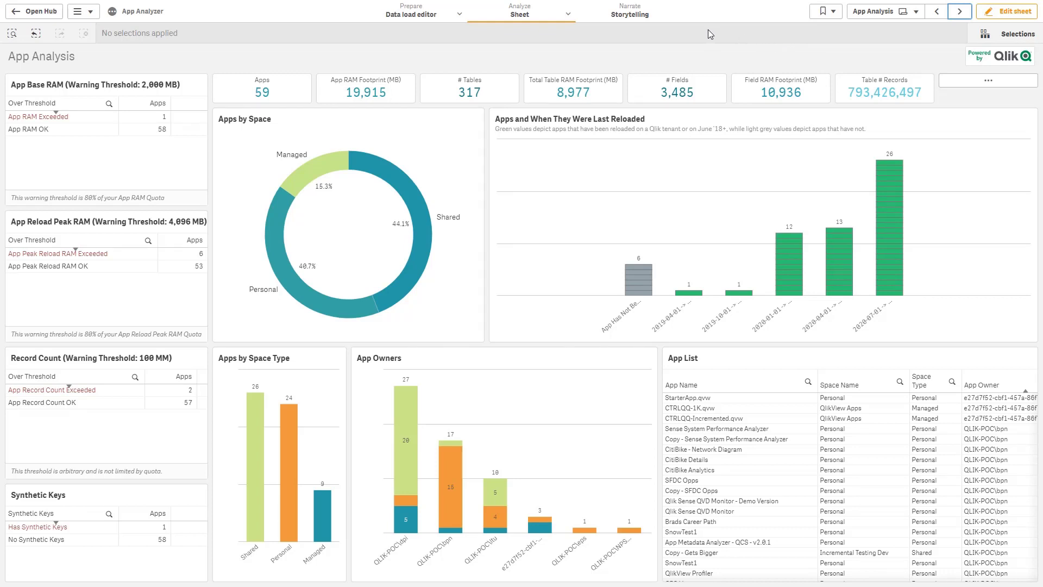
mouse_move(316, 168)
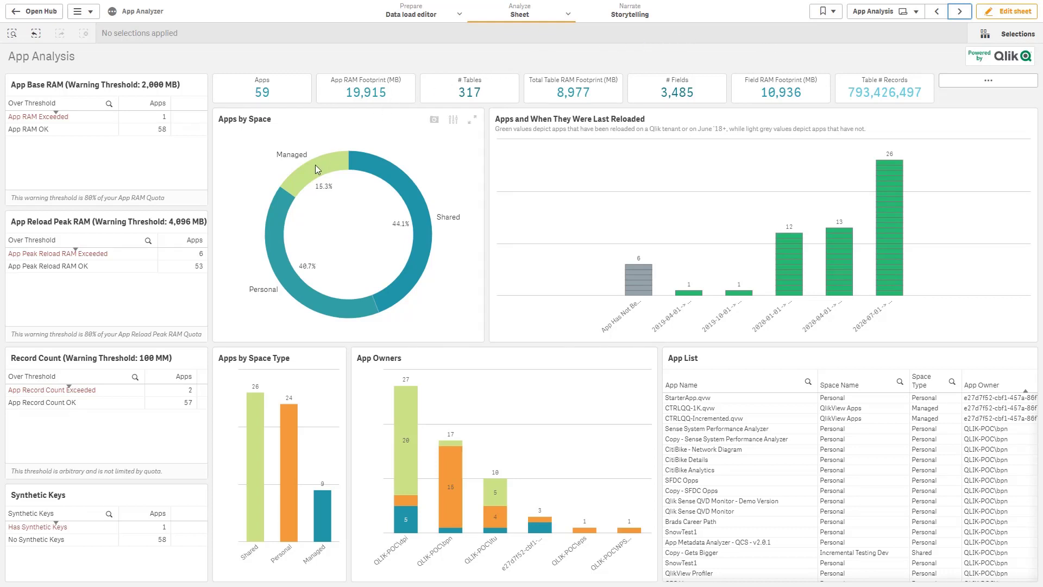
mouse_move(317, 304)
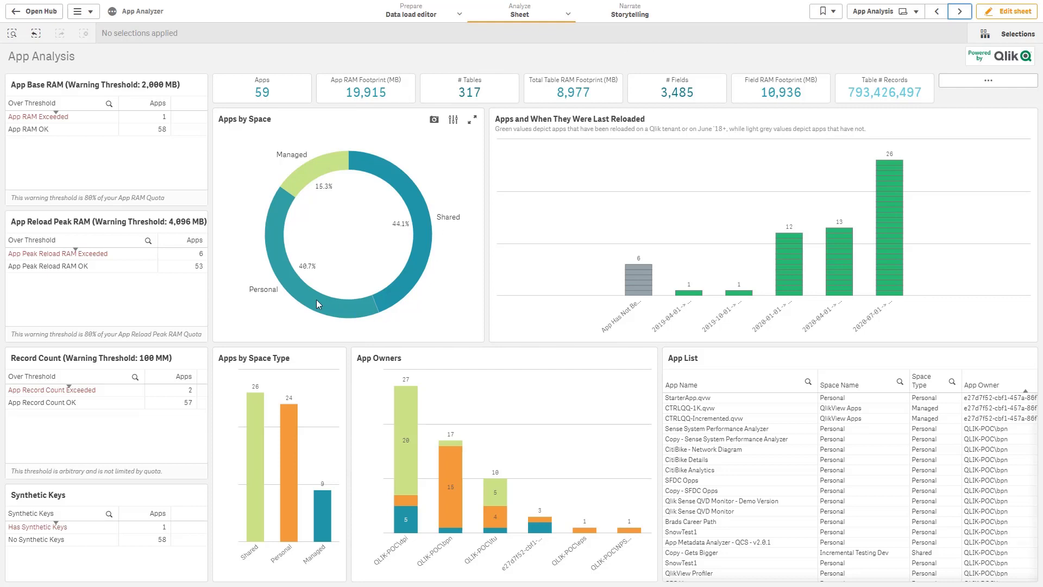
mouse_move(289, 297)
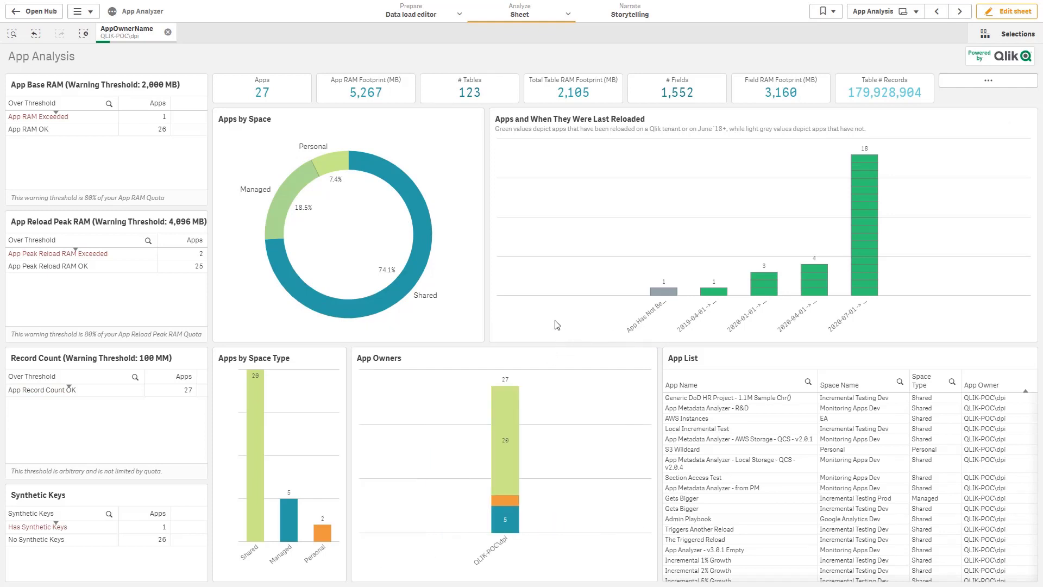
mouse_move(553, 350)
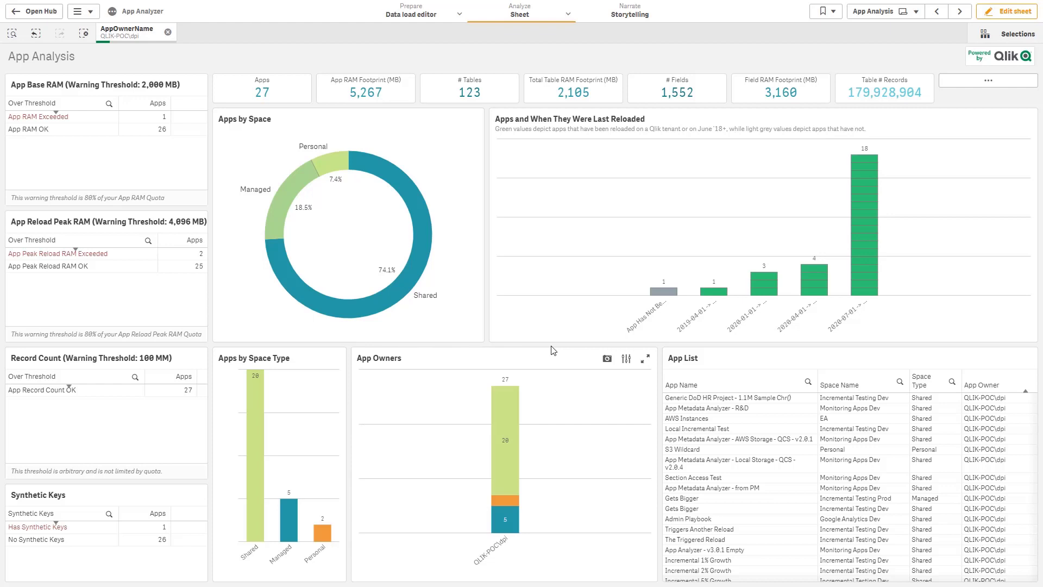
mouse_move(247, 116)
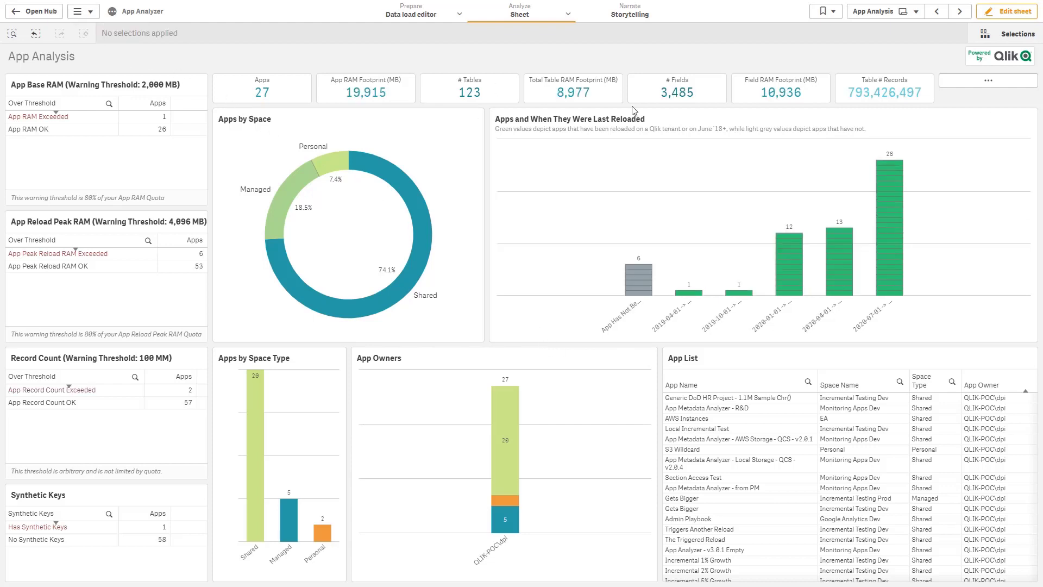
- Advance from App Analysis to the Rolling Analysis sheet with no owner filter applied
left_click(958, 11)
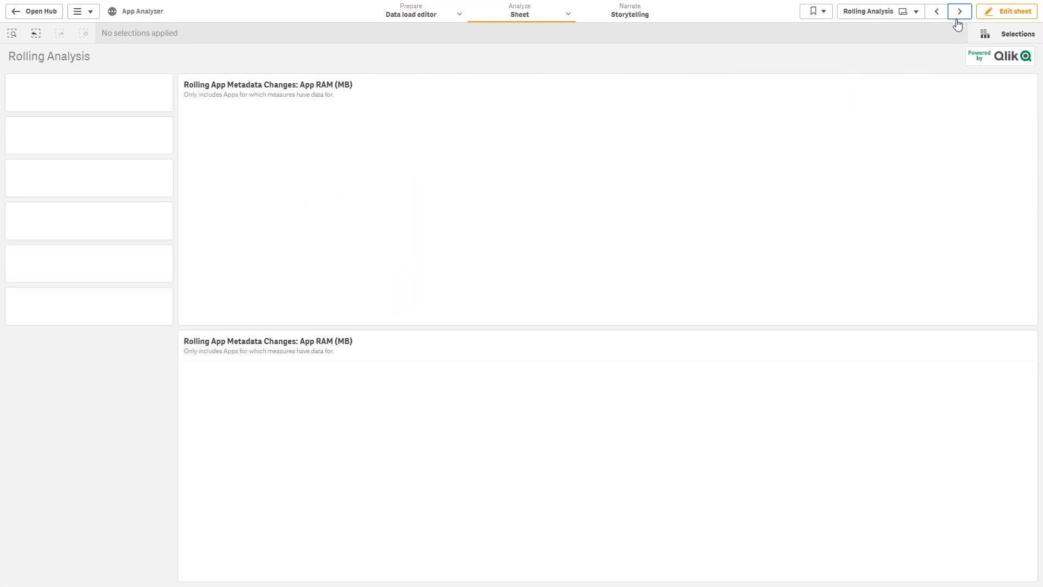
- Select and confirm the four Incremental growth apps in the Rolling Analysis table
left_click(959, 11)
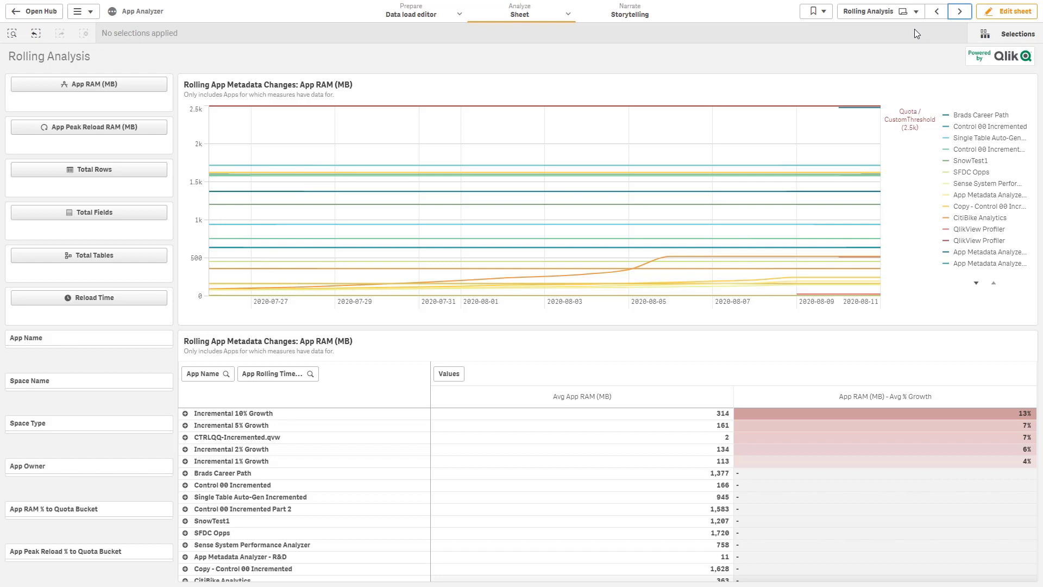
mouse_move(142, 89)
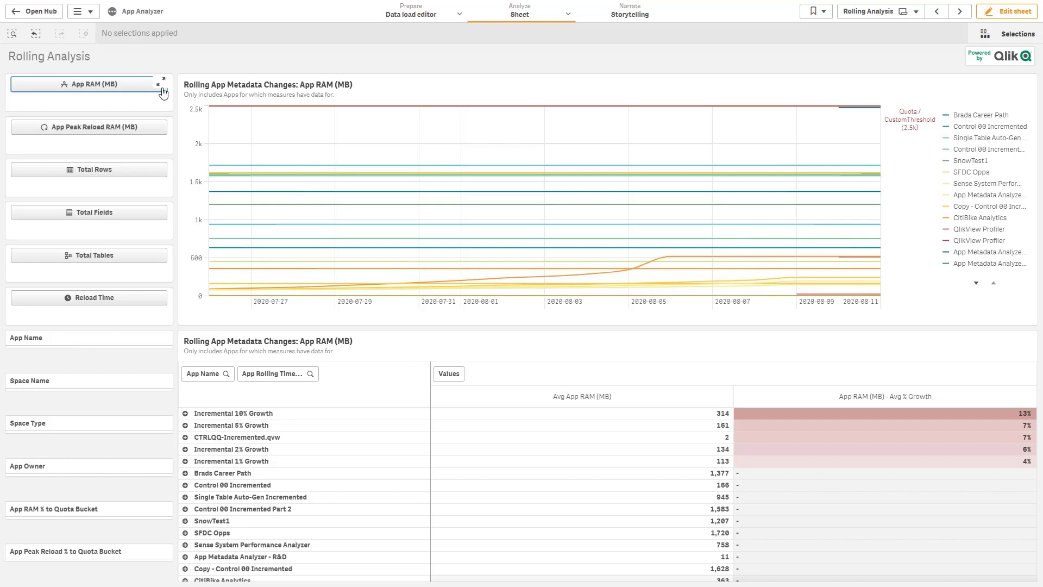
left_click(232, 425)
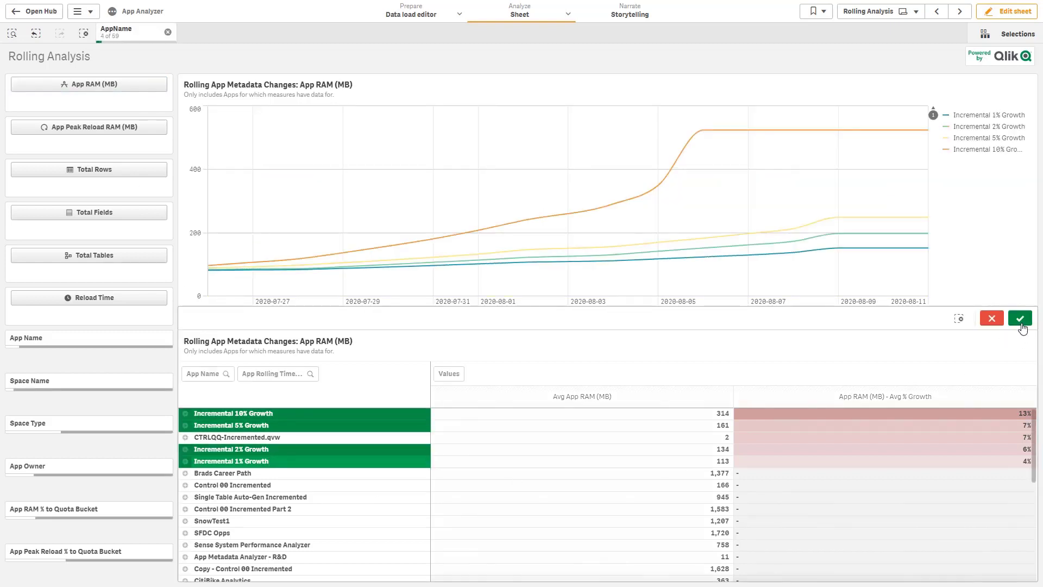
left_click(1019, 317)
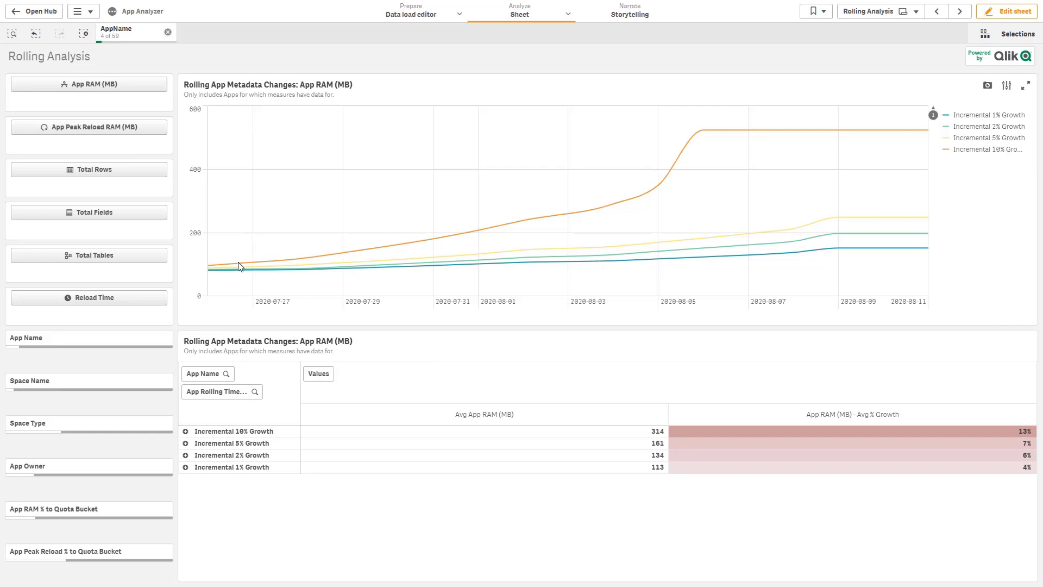
mouse_move(669, 172)
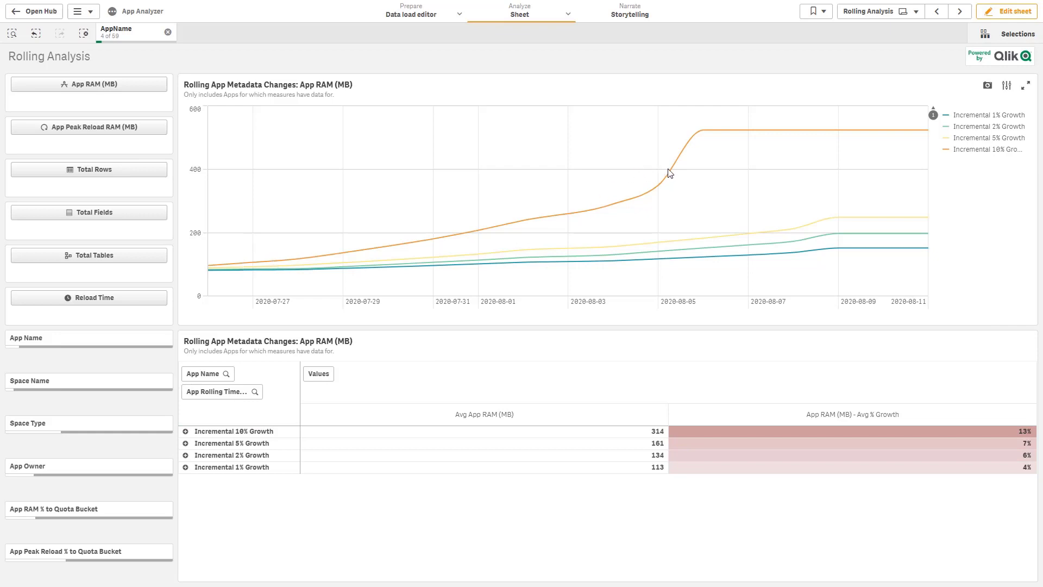
mouse_move(717, 135)
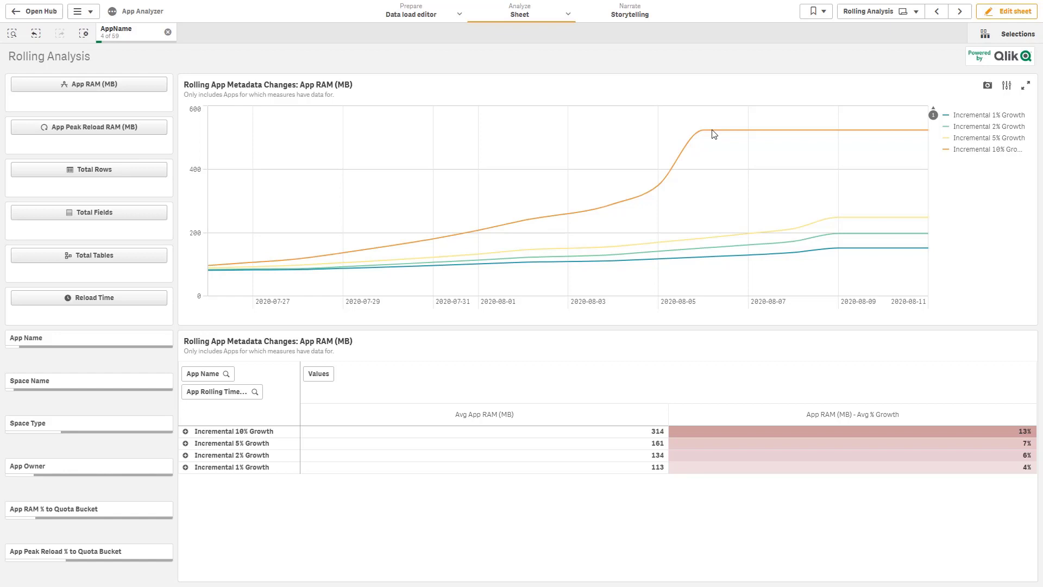
mouse_move(603, 110)
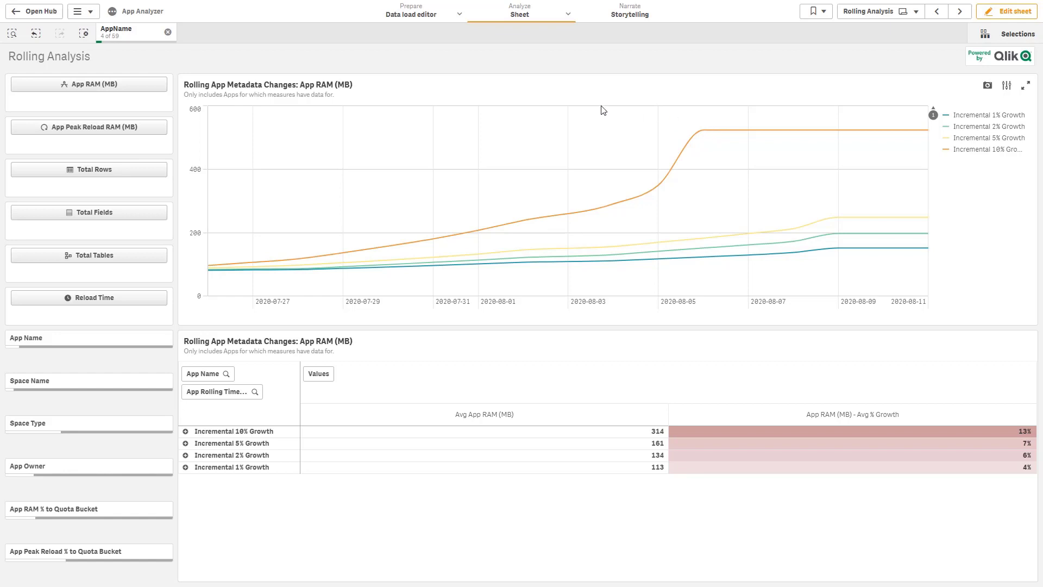
mouse_move(67, 138)
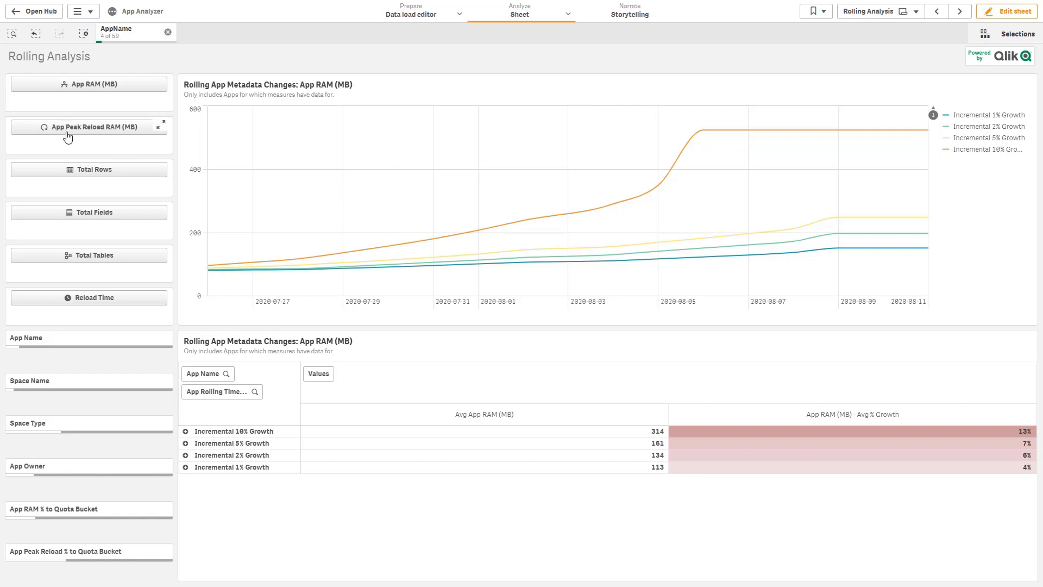
- Chart peak reload RAM, total rows, fields, tables and reload time trends, then go to About This App
left_click(89, 126)
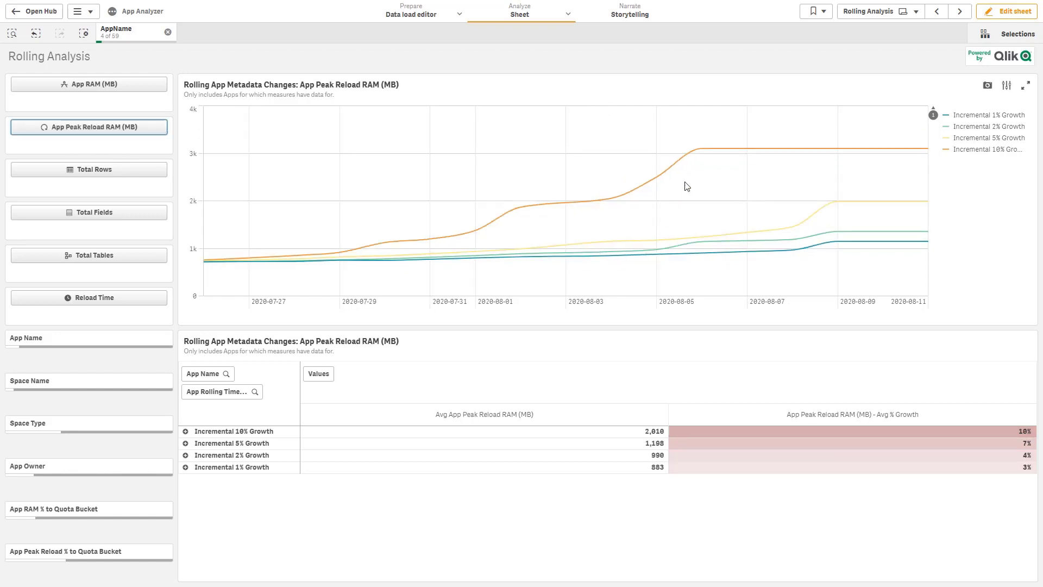
mouse_move(714, 155)
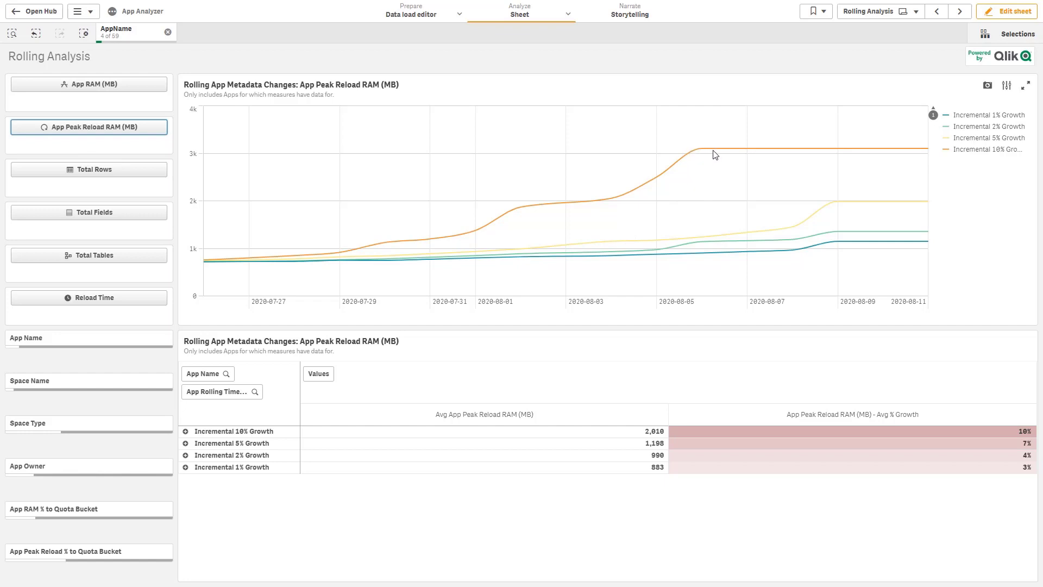
left_click(94, 168)
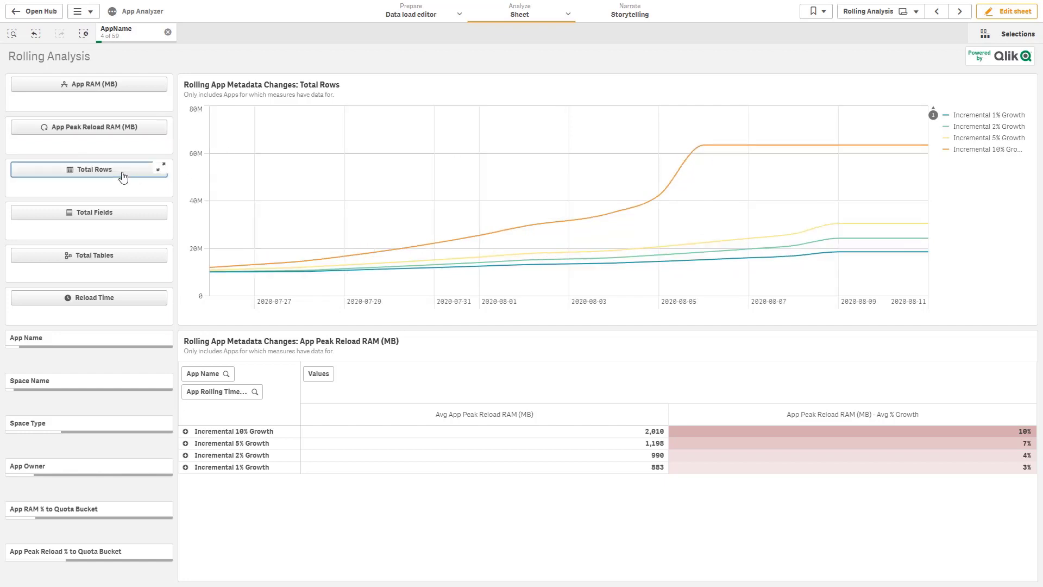
left_click(93, 212)
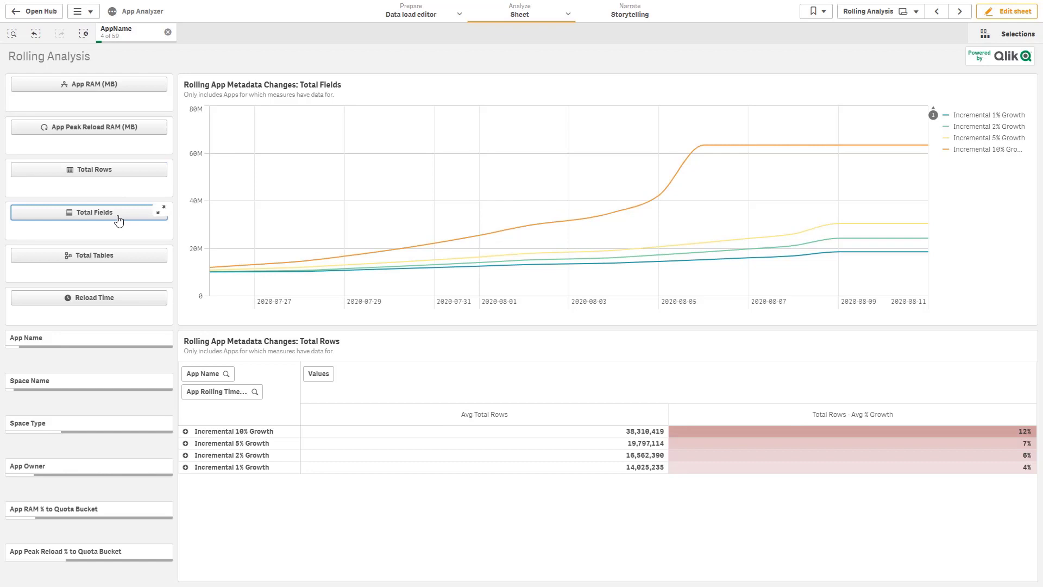
left_click(89, 212)
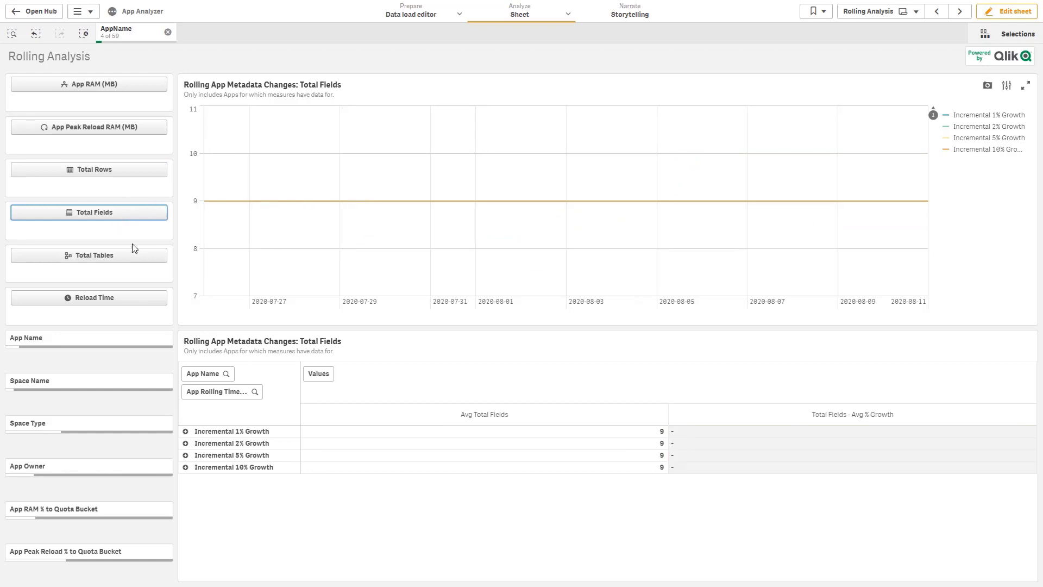
left_click(89, 254)
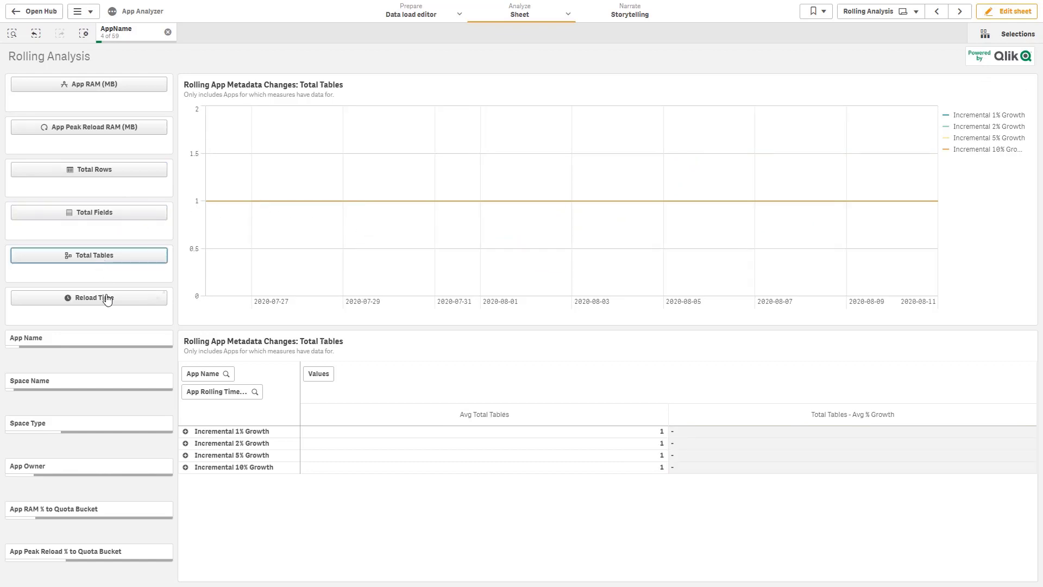
left_click(89, 297)
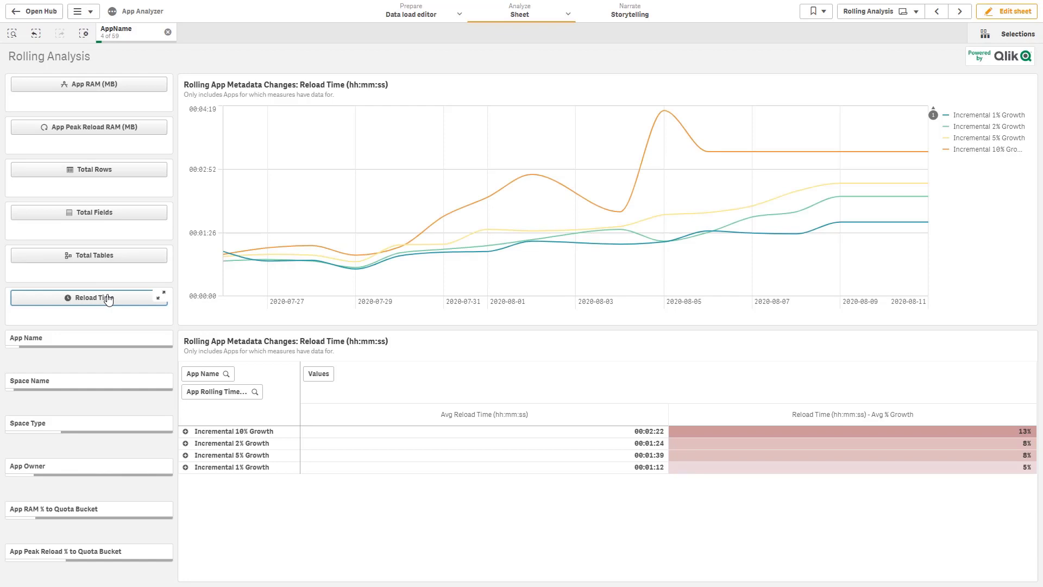
left_click(959, 11)
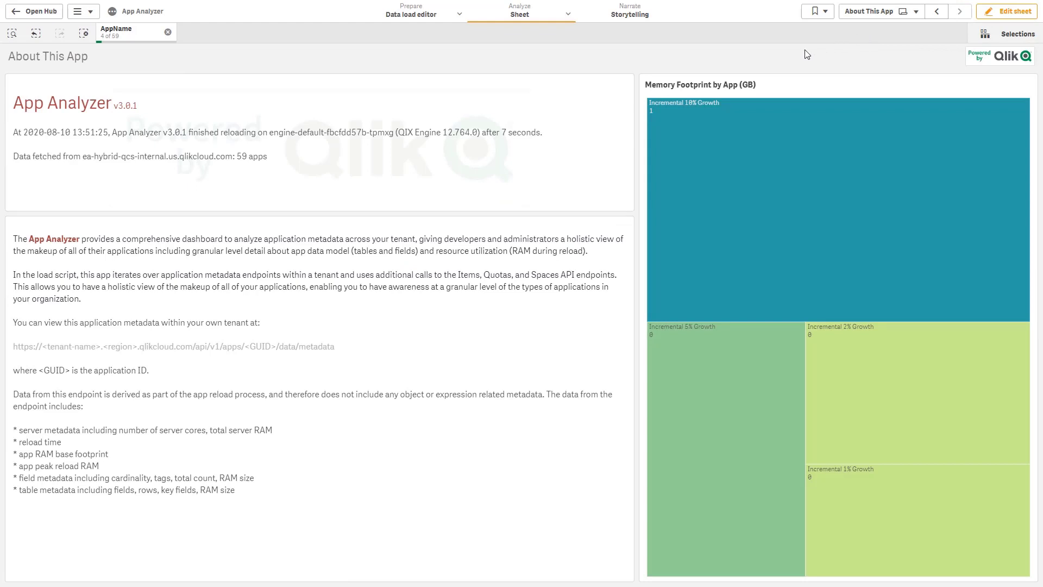
mouse_move(652, 84)
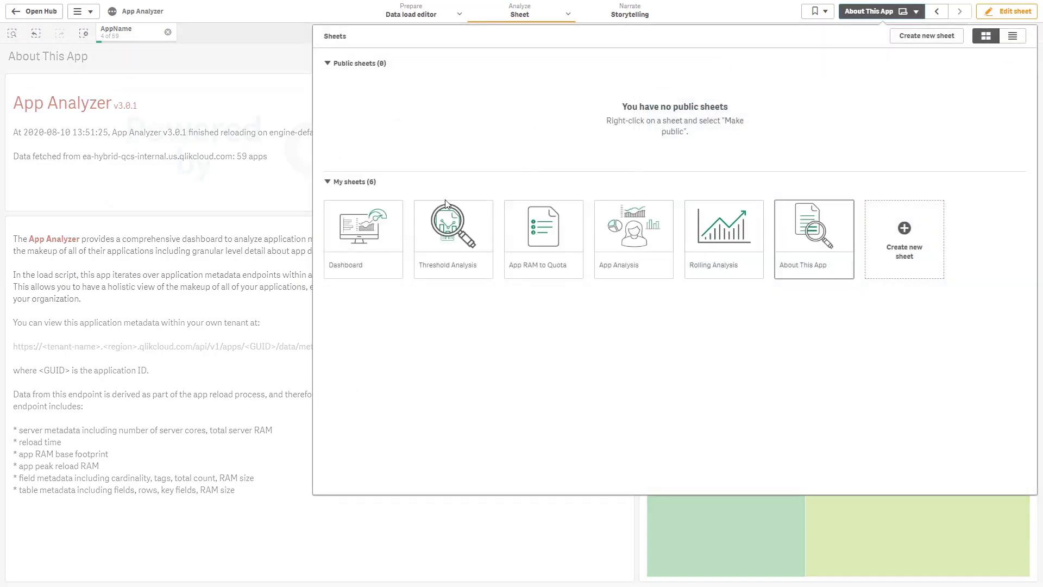
- Jump back to the Dashboard via the sheet dropdown, still filtered to the four apps
left_click(363, 225)
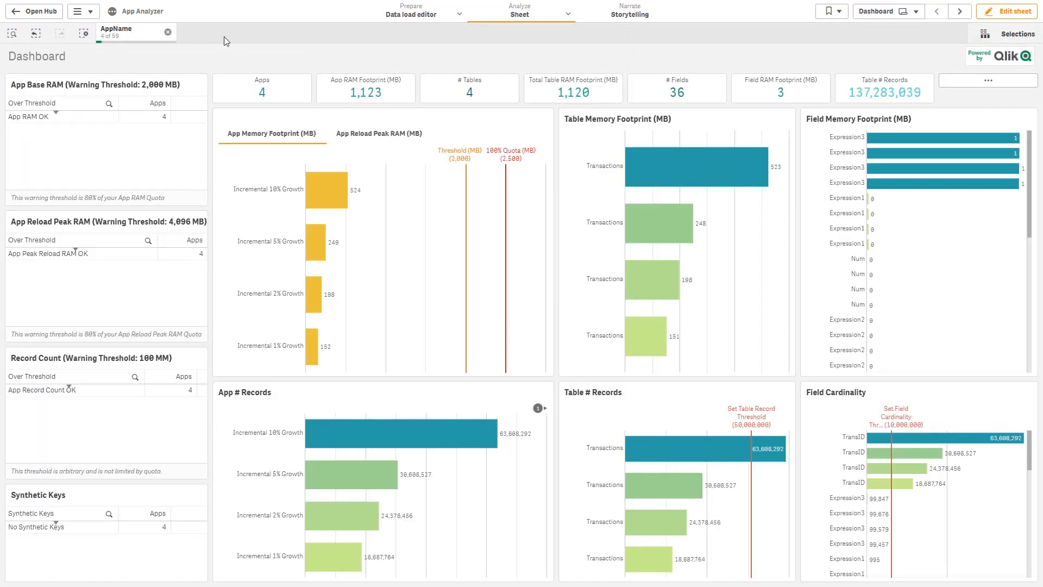